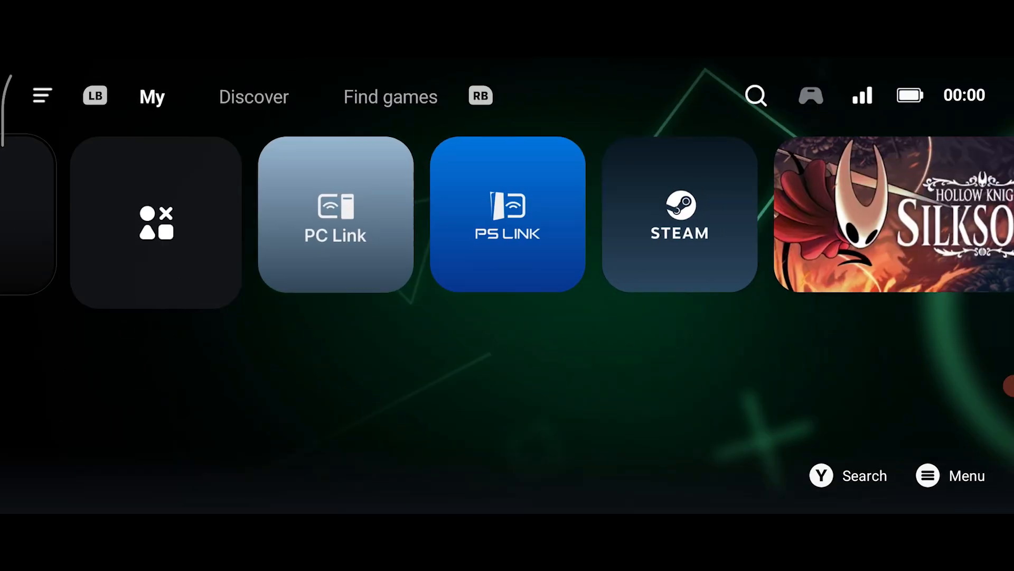
Show the My games grid with Squally, Lossless Scaling and Hollow Knight: Silksong
{"action": "left_click", "coordinate": [679, 217]}
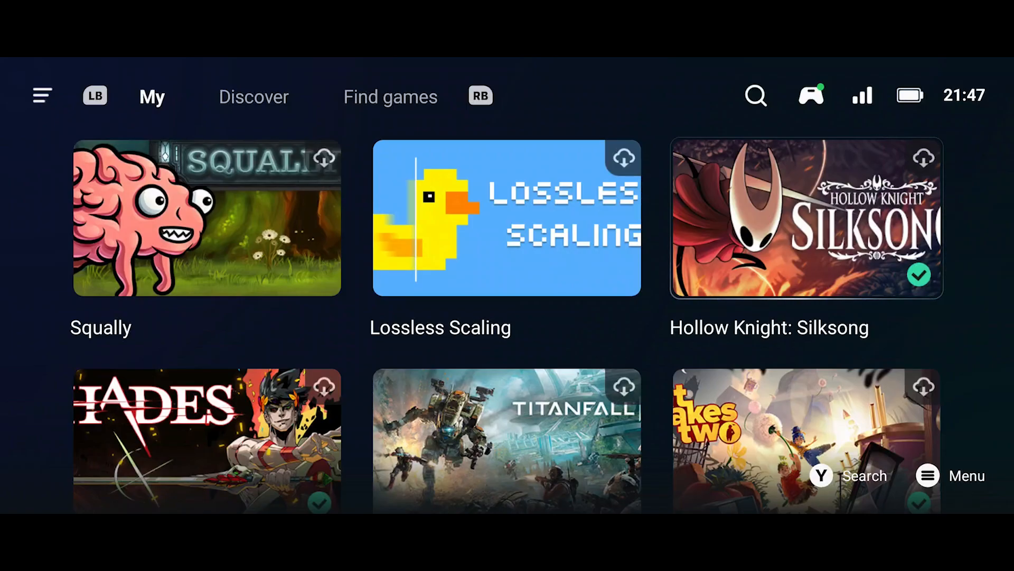
{"action": "left_click", "coordinate": [806, 218]}
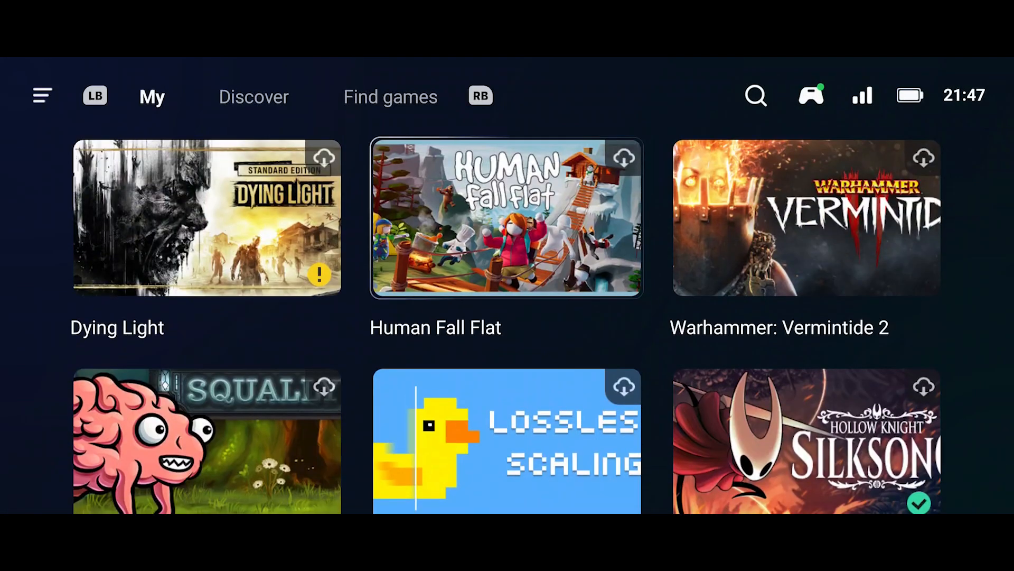
{"action": "left_click", "coordinate": [206, 217]}
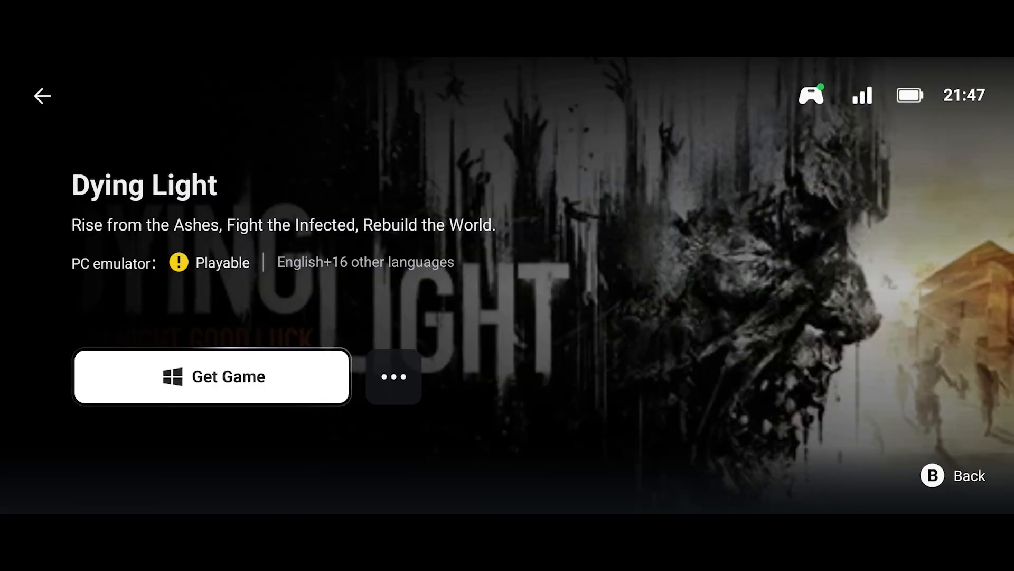
{"action": "left_click", "coordinate": [41, 97]}
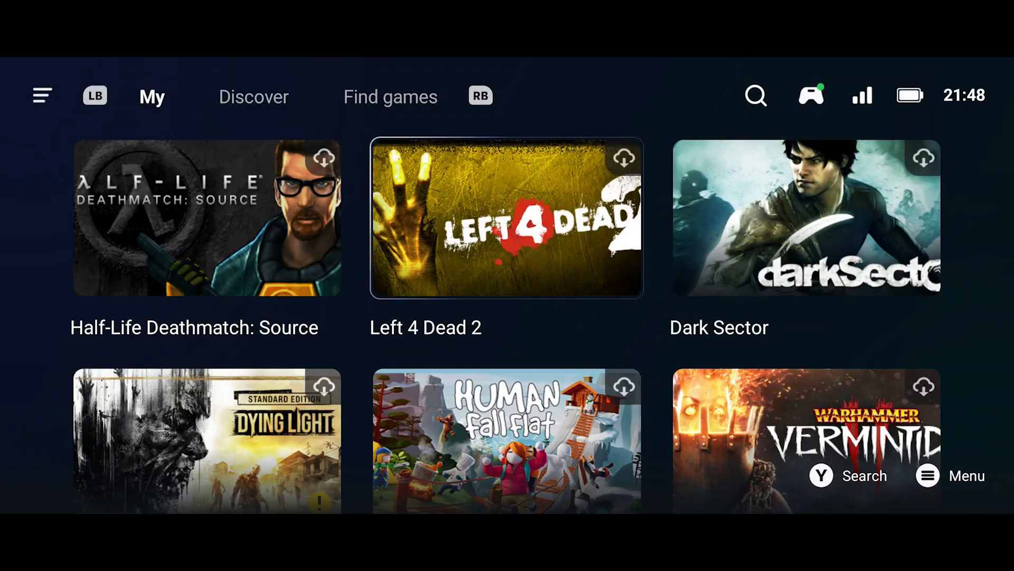
{"action": "scroll", "scroll_direction": "down", "scroll_amount": 3}
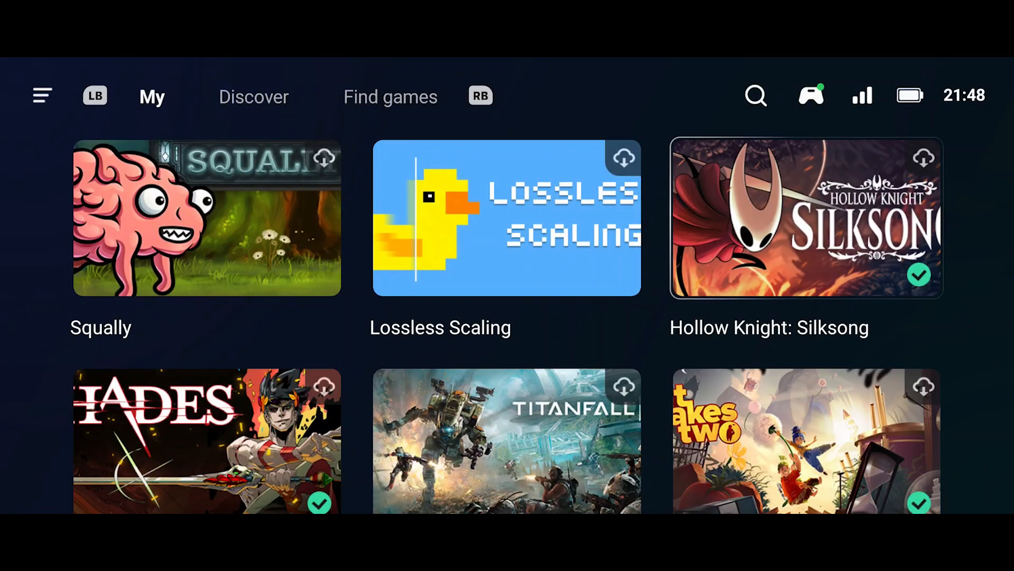
Start installing the 7.56GB Hollow Knight: Silksong from its details page
{"action": "left_click", "coordinate": [805, 218]}
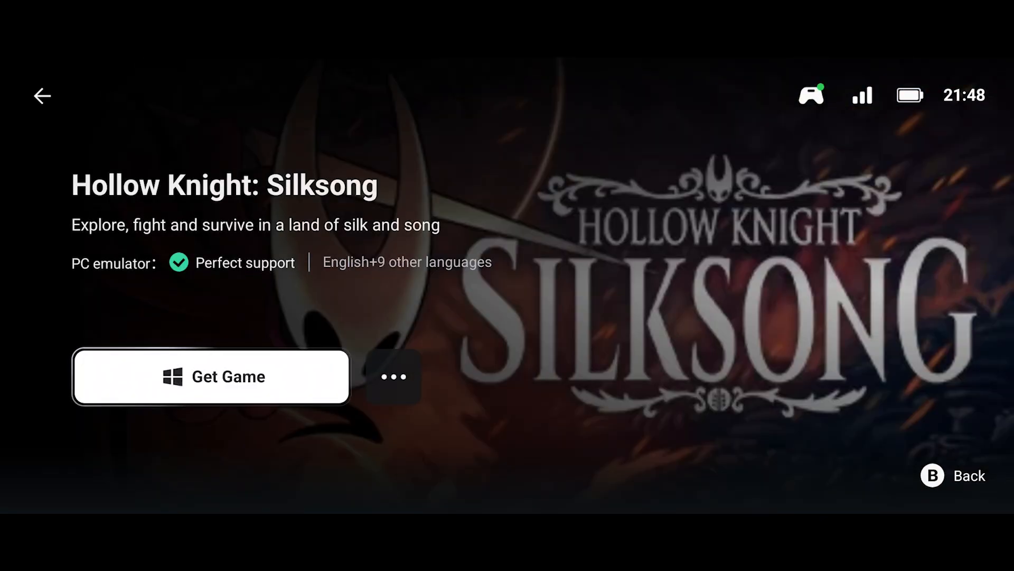
{"action": "left_click", "coordinate": [210, 376]}
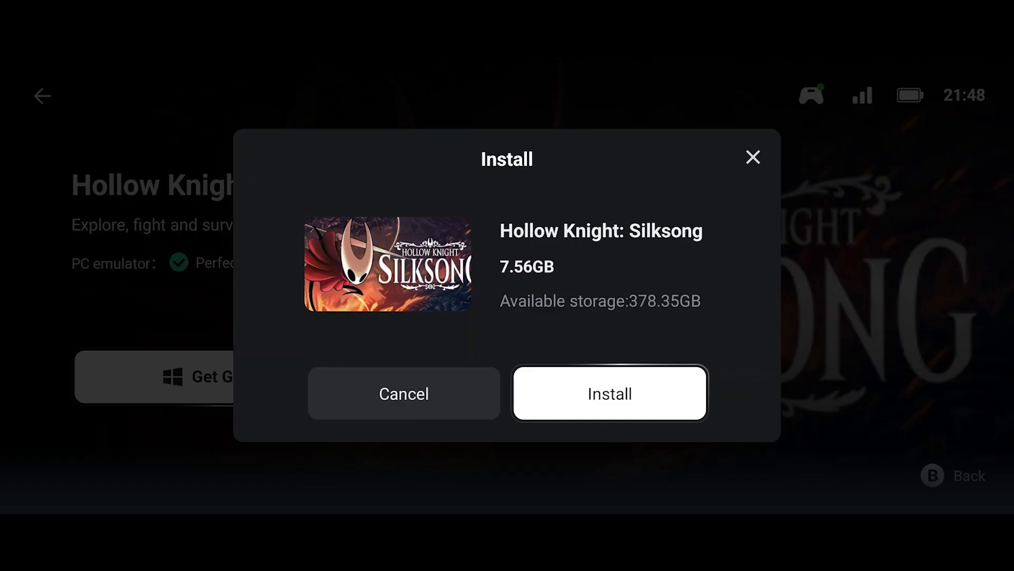
{"action": "left_click", "coordinate": [609, 393]}
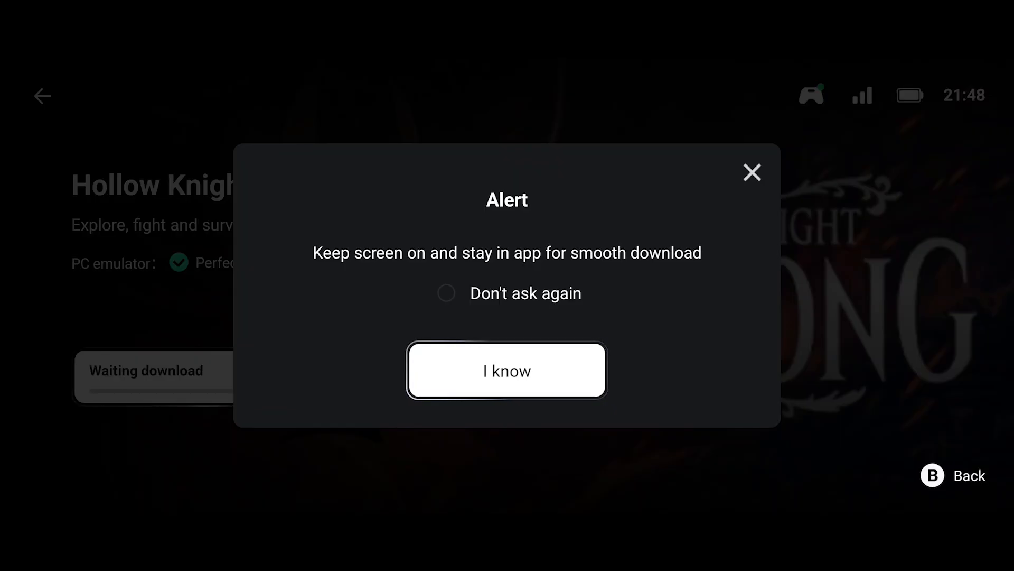
Silence future download alerts with Don't ask again and let the Silksong download finish
{"action": "left_click", "coordinate": [445, 292]}
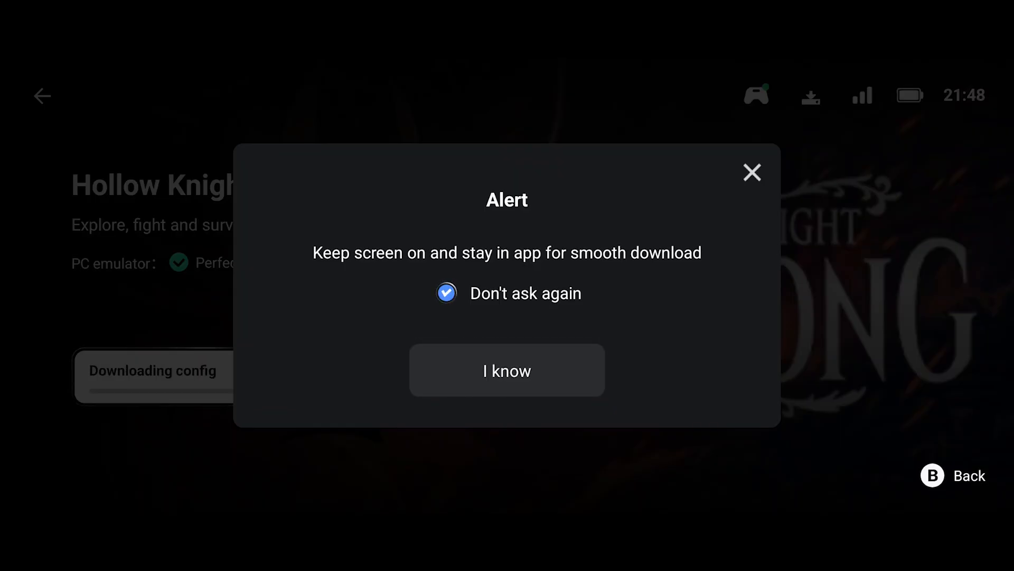
{"action": "left_click", "coordinate": [506, 370]}
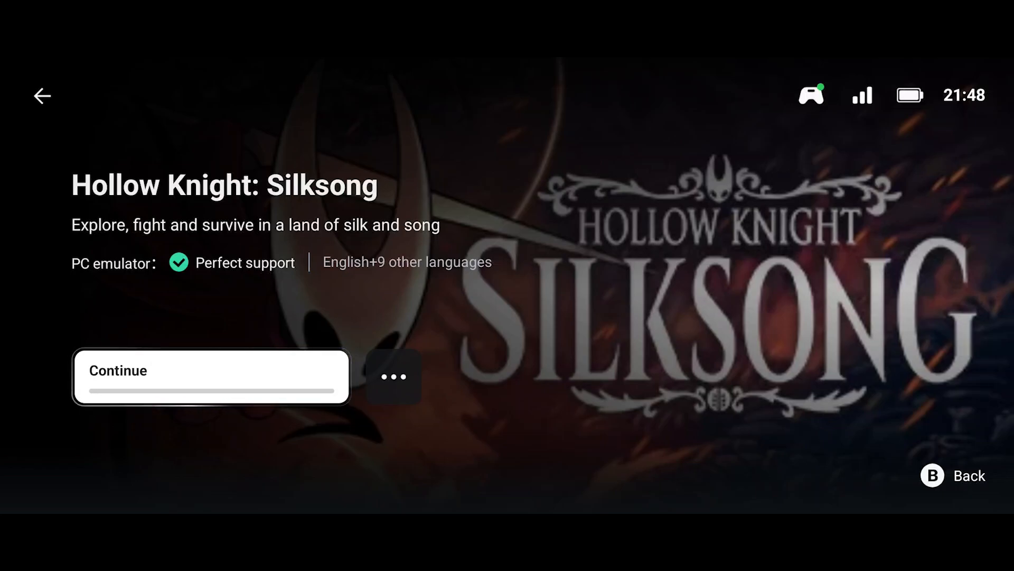
{"action": "left_click", "coordinate": [209, 376]}
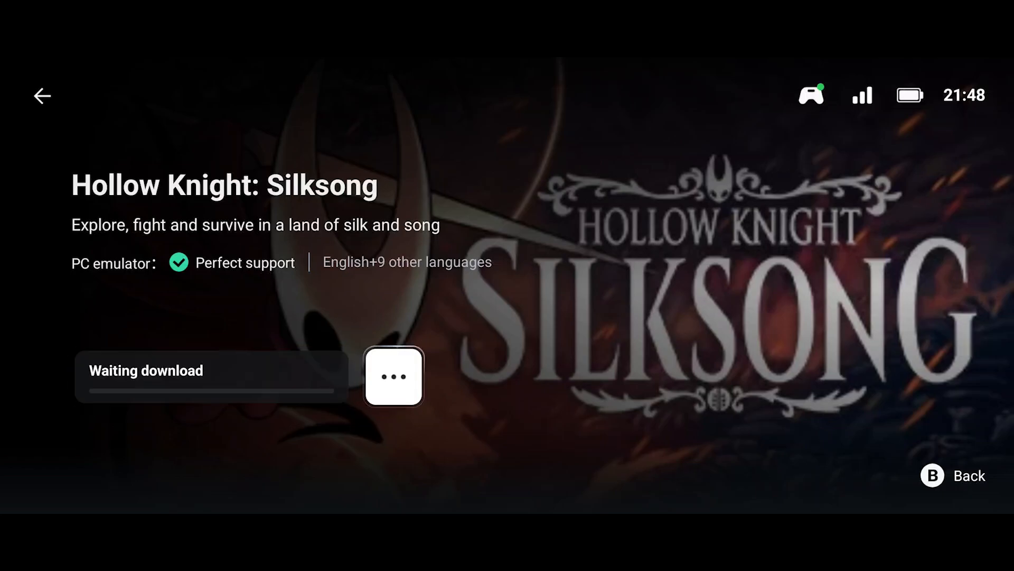
{"action": "left_click", "coordinate": [393, 376]}
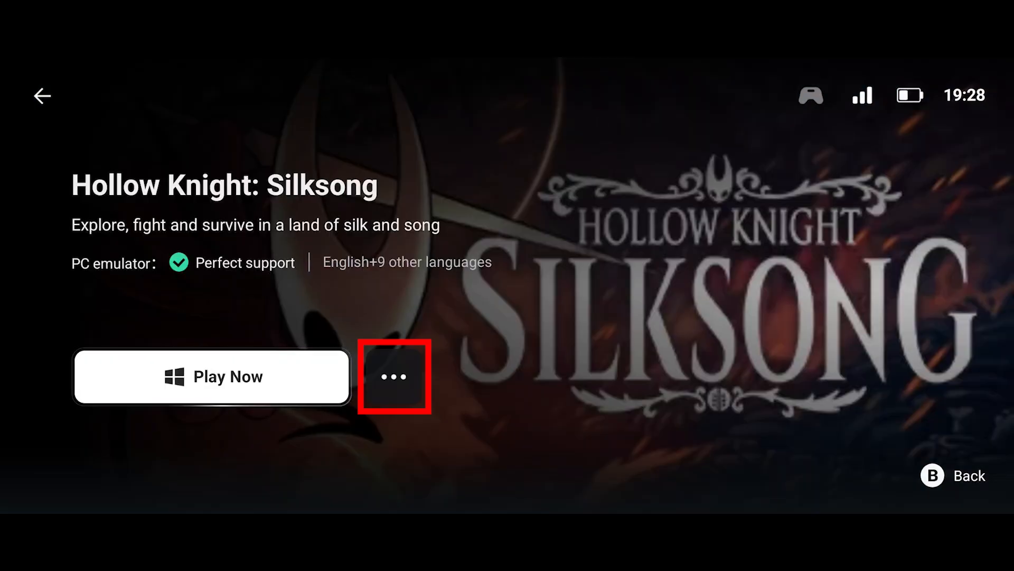
{"action": "left_click", "coordinate": [393, 377]}
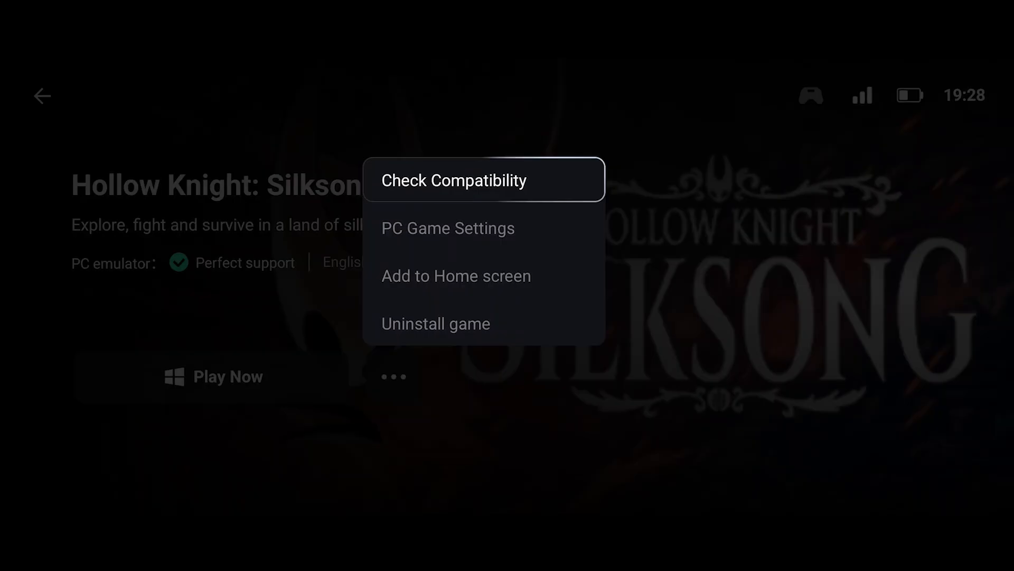
{"action": "left_click", "coordinate": [448, 228]}
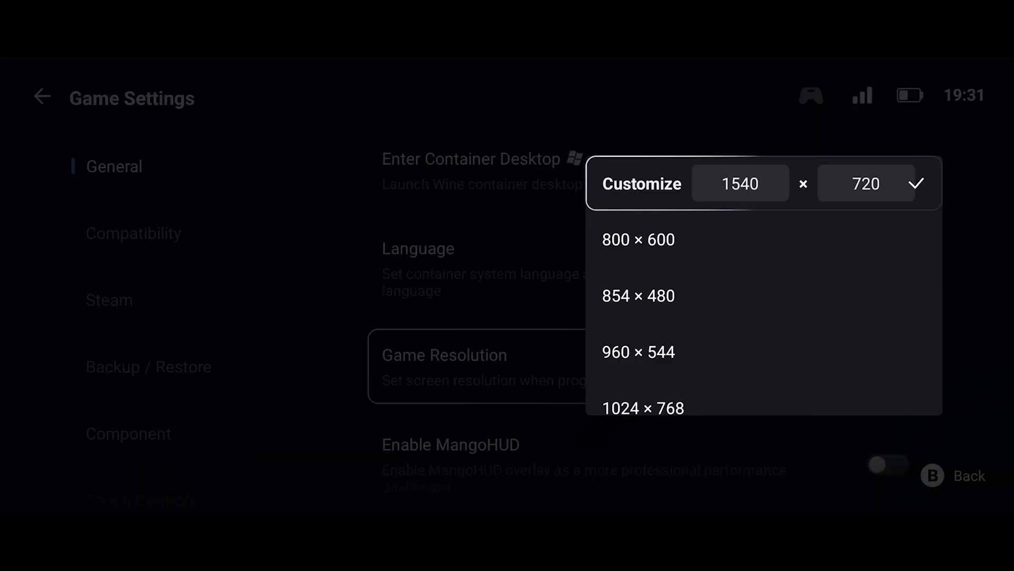
Keep the 1540 × 720 resolution and show the Translation Params on the Stable preset
{"action": "scroll", "scroll_direction": "down", "scroll_amount": 3}
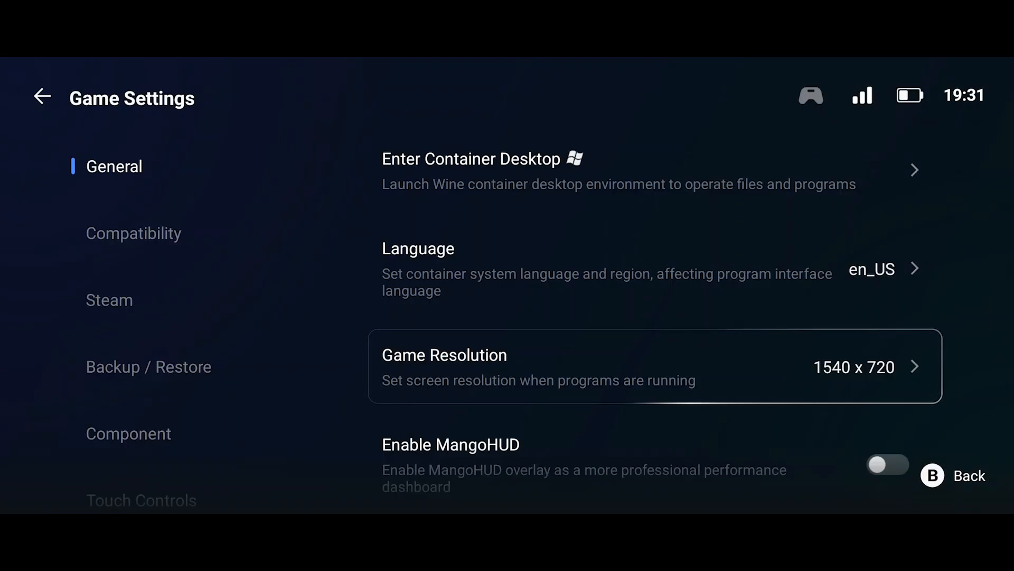
{"action": "left_click", "coordinate": [134, 232]}
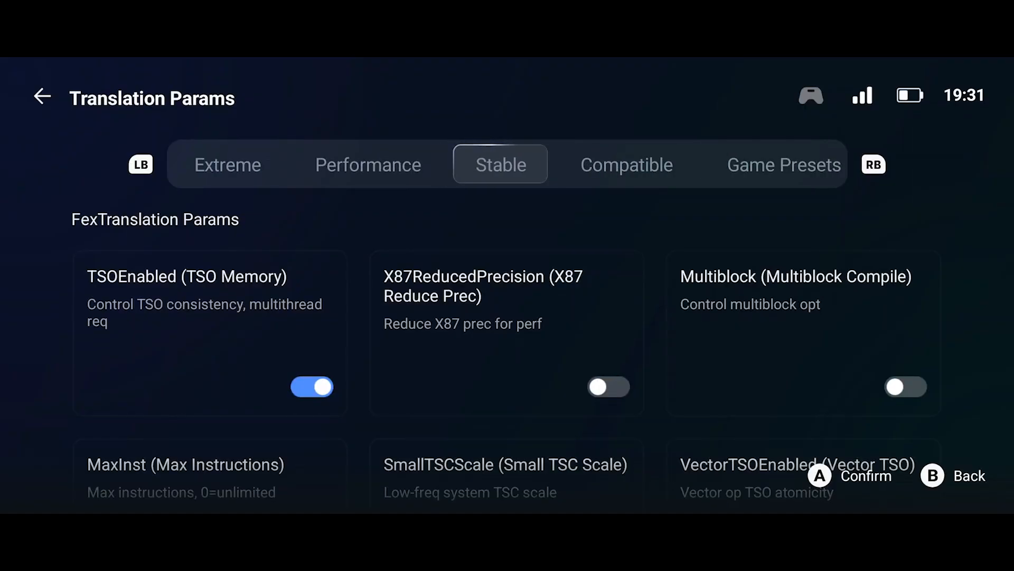
Leave translation on Game Presets, review the Compatibility options and return to Silksong's details page
{"action": "left_click", "coordinate": [226, 164]}
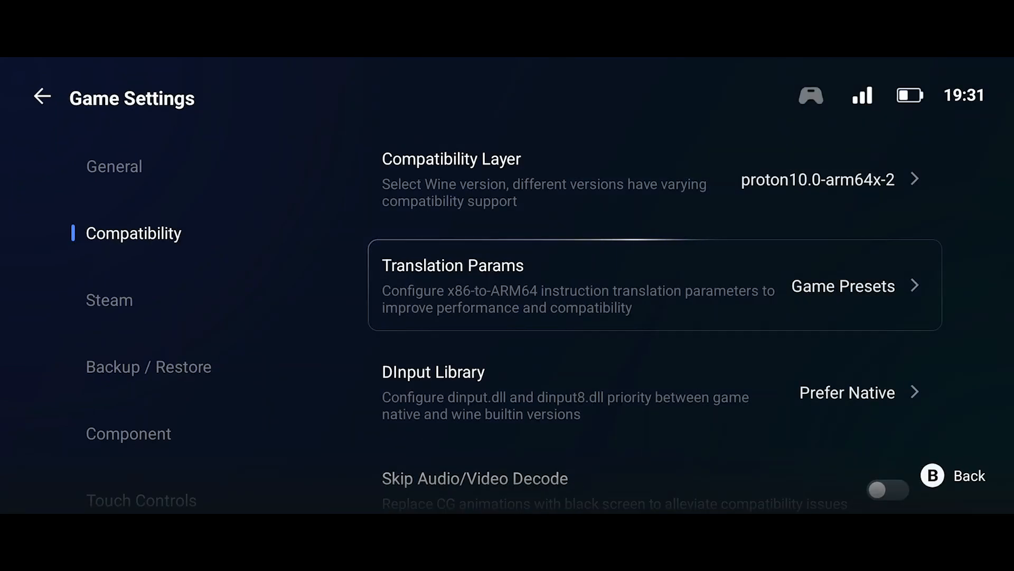
{"action": "scroll", "scroll_direction": "down", "scroll_amount": 3}
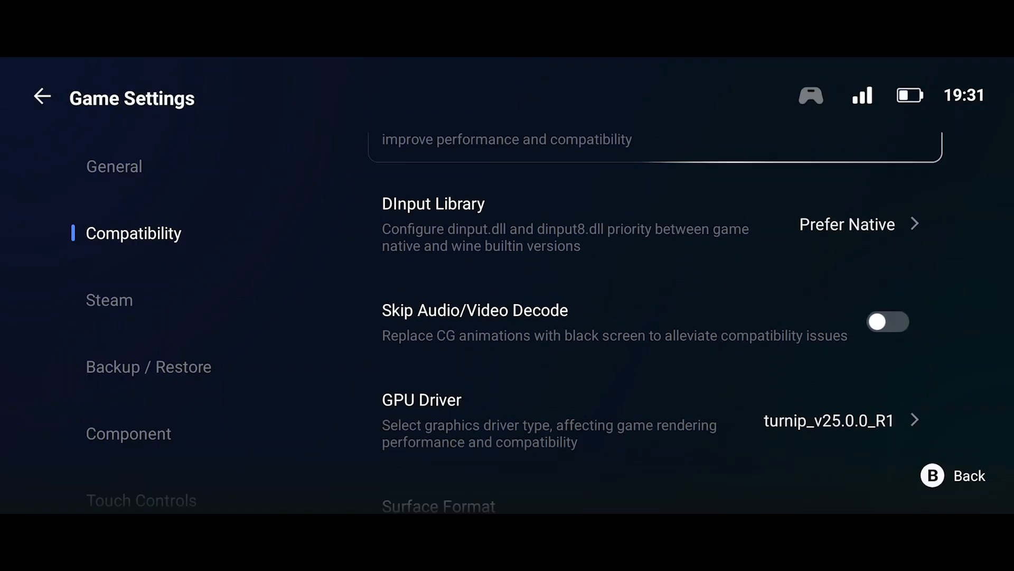
{"action": "left_click", "coordinate": [846, 224]}
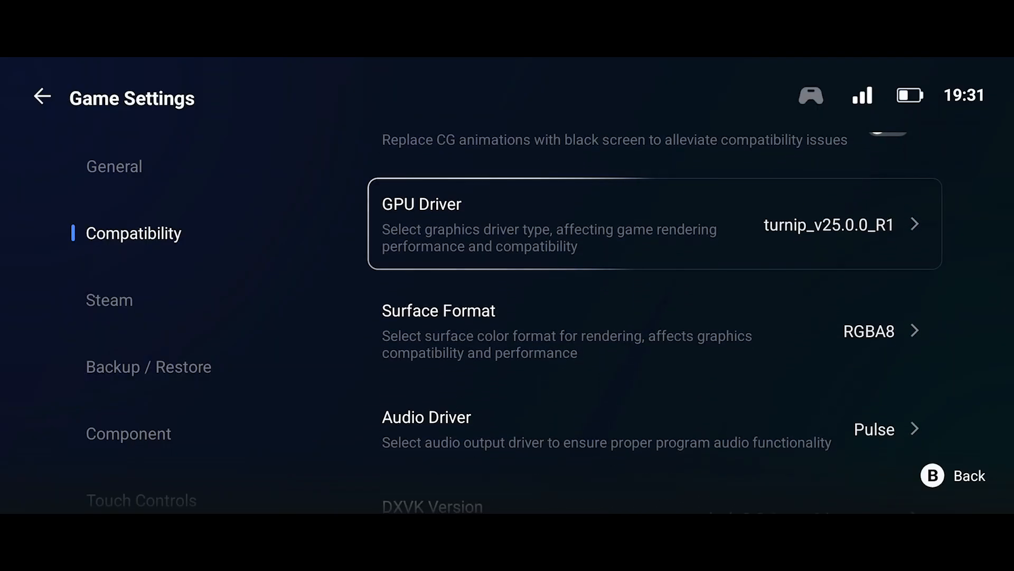
{"action": "scroll", "scroll_direction": "down", "scroll_amount": 3}
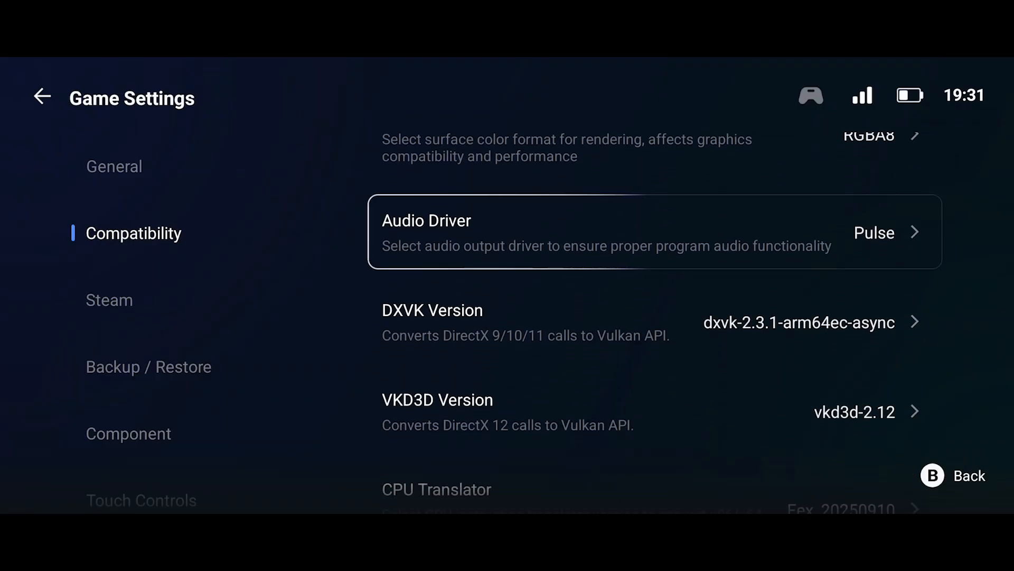
{"action": "scroll", "scroll_direction": "down", "scroll_amount": 3}
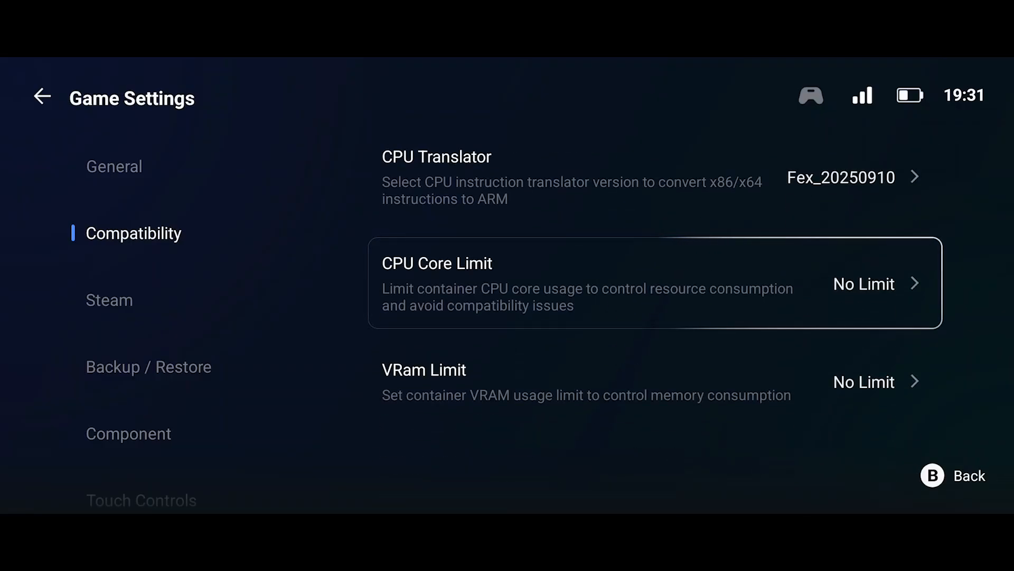
{"action": "left_click", "coordinate": [43, 96]}
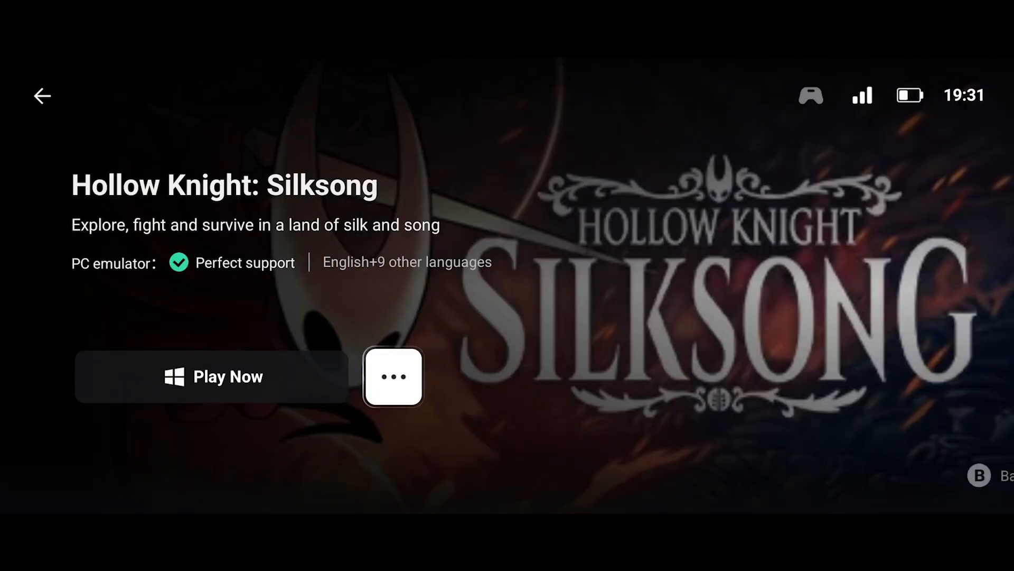
Run Hollow Knight: Silksong via Play Now and show the overlay's Controls panel
{"action": "left_click", "coordinate": [212, 376]}
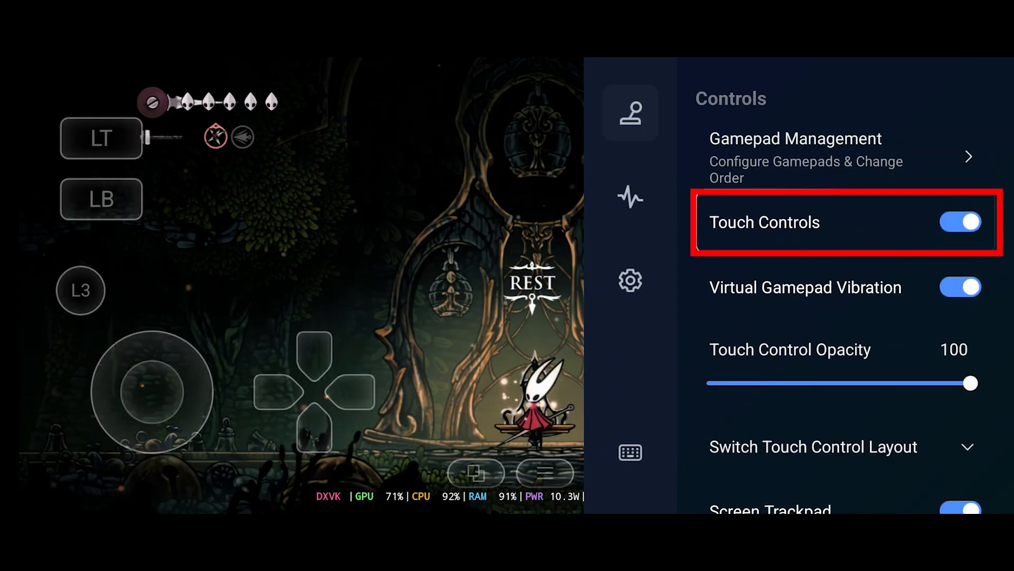
Turn off touch controls, then in Performance enable HDR and try the CRT effect before disabling it
{"action": "left_click", "coordinate": [960, 221]}
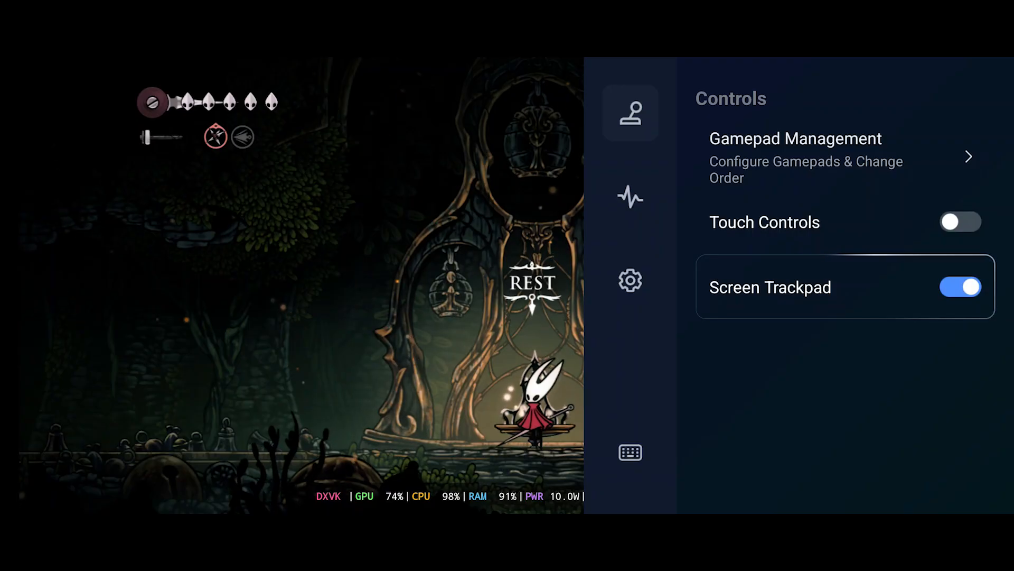
{"action": "left_click", "coordinate": [629, 196]}
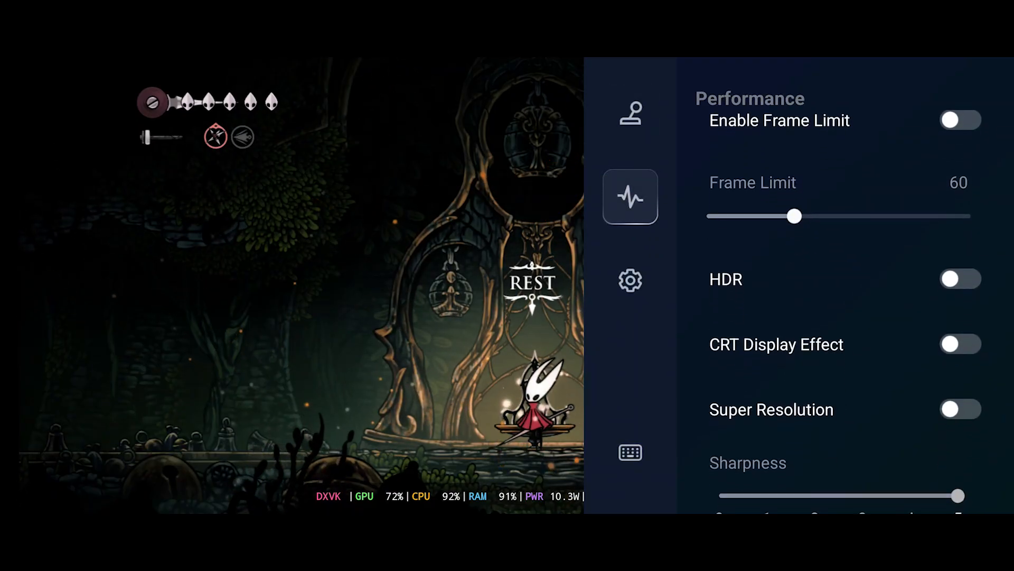
{"action": "scroll", "scroll_direction": "down", "scroll_amount": 3}
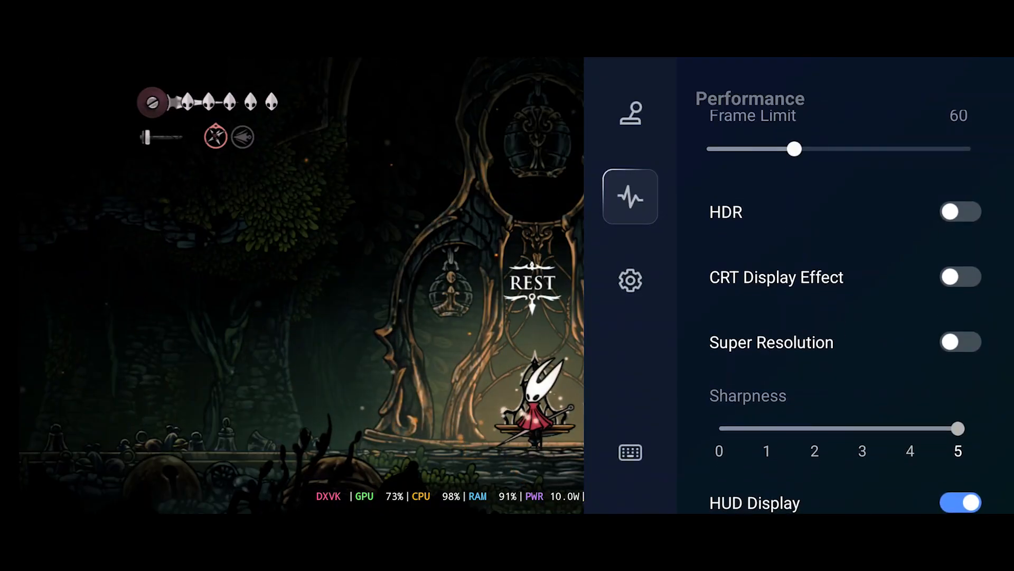
{"action": "left_click", "coordinate": [960, 211]}
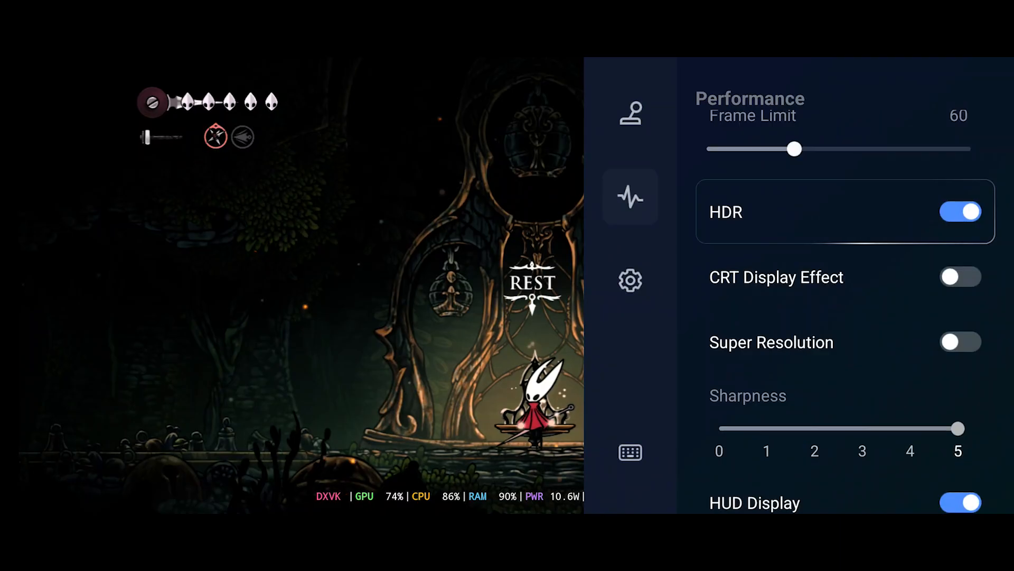
{"action": "left_click", "coordinate": [960, 212]}
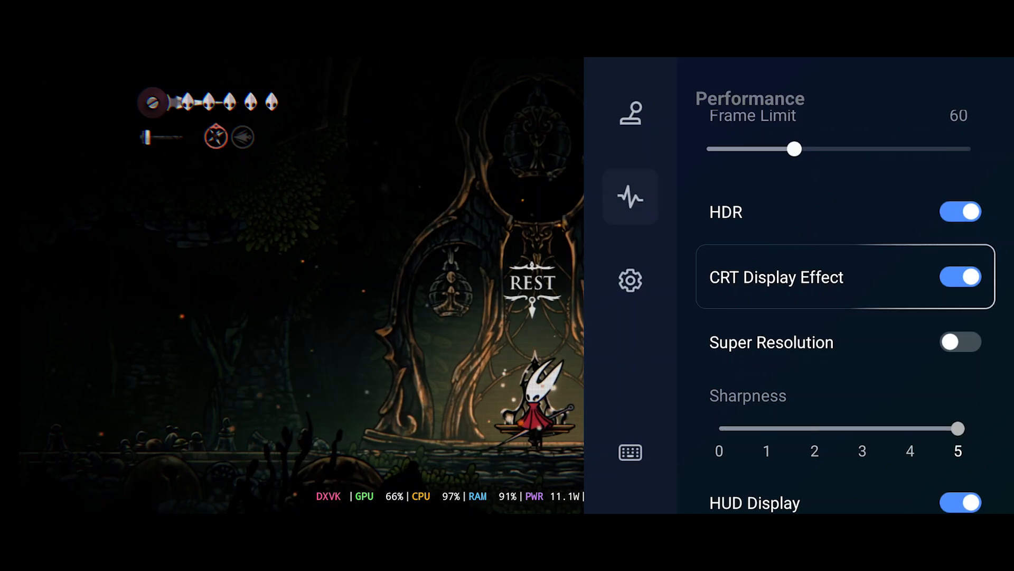
{"action": "left_click", "coordinate": [960, 275]}
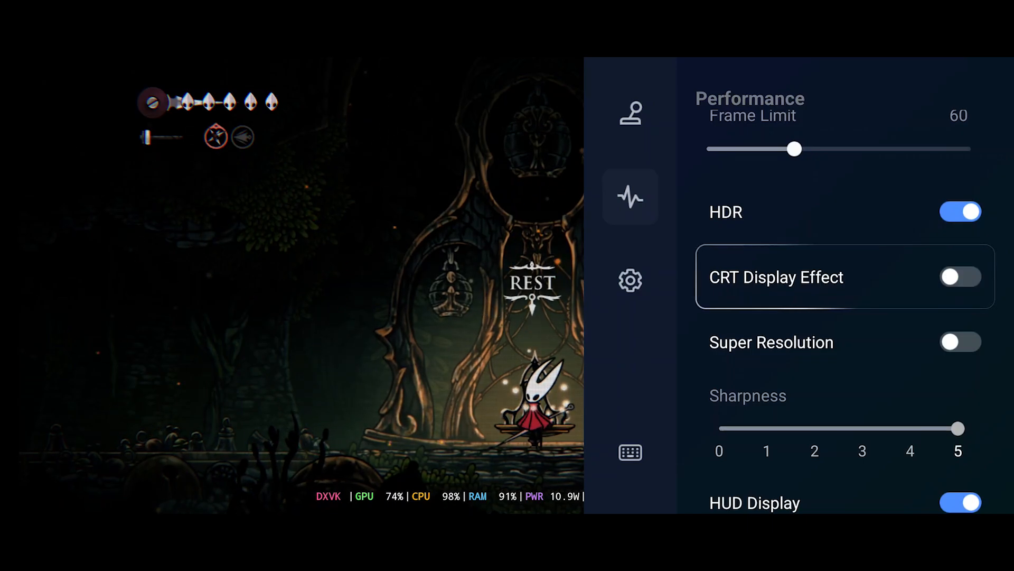
Enable Super Resolution, try sharpness 2 and 0, settle on 5, and show the overlay Settings page
{"action": "scroll", "scroll_direction": "down", "scroll_amount": 3}
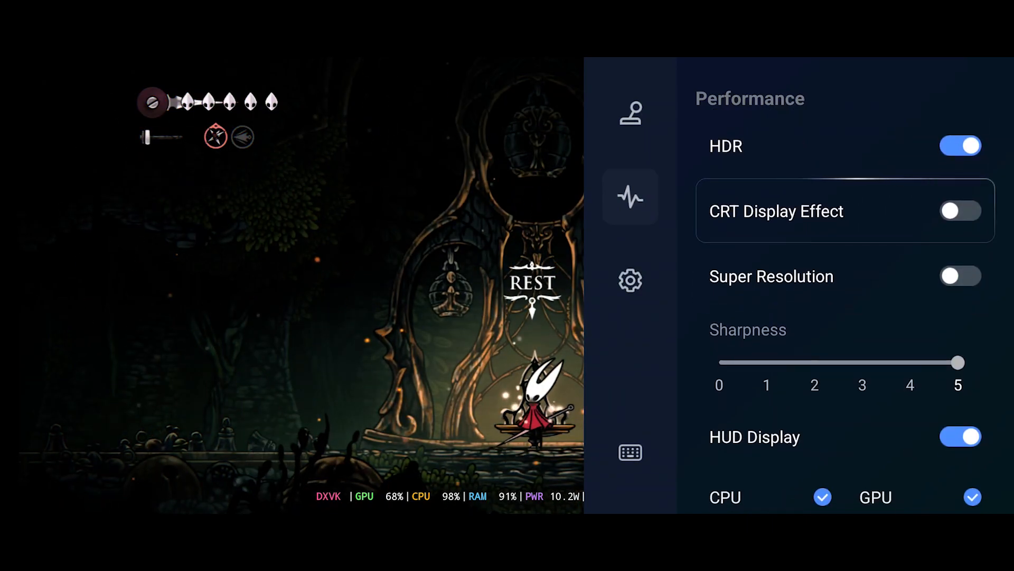
{"action": "left_click", "coordinate": [961, 276]}
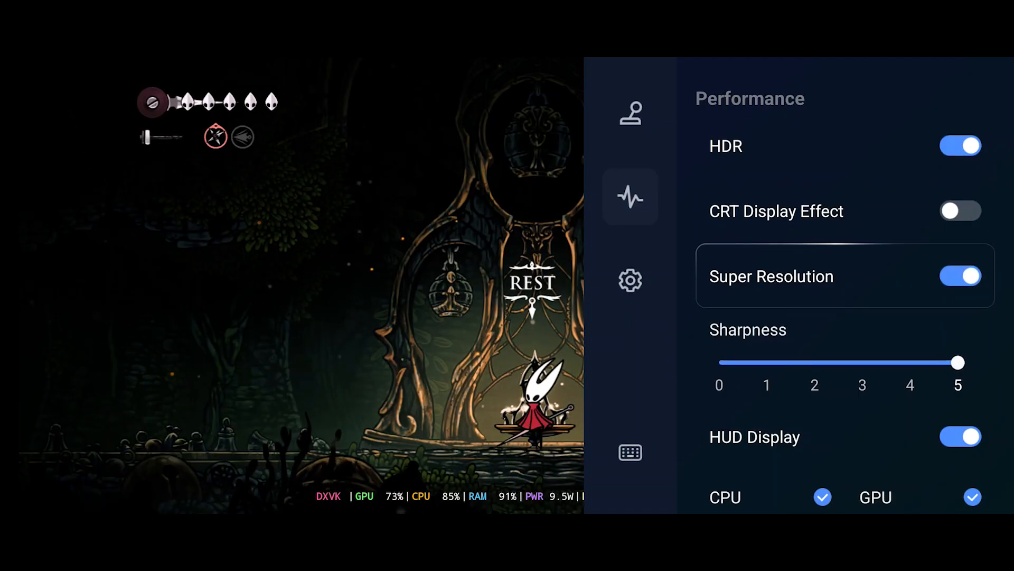
{"action": "left_click_drag", "start_coordinate": [958, 362], "coordinate": [815, 362]}
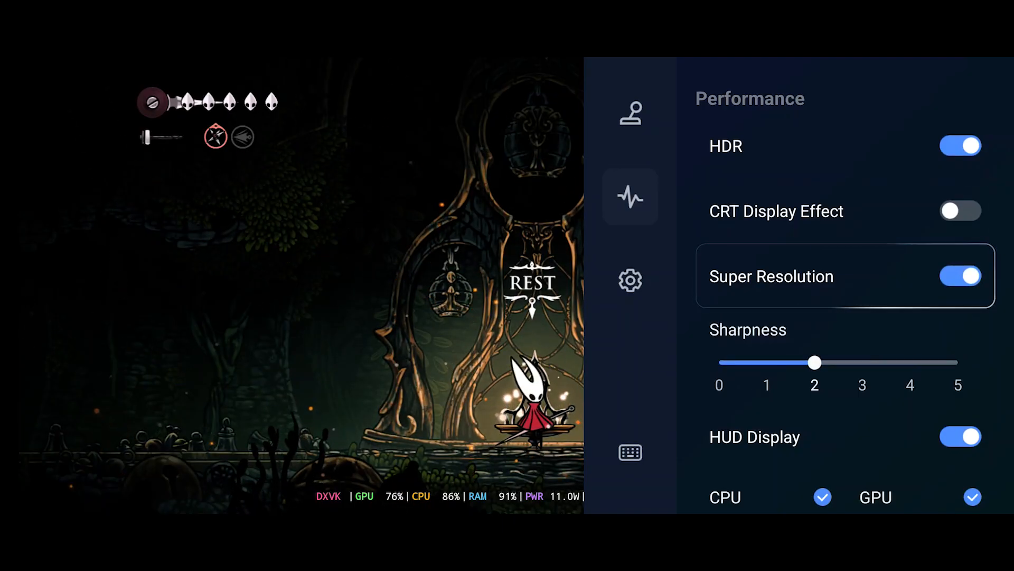
{"action": "left_click_drag", "start_coordinate": [815, 362], "coordinate": [720, 363]}
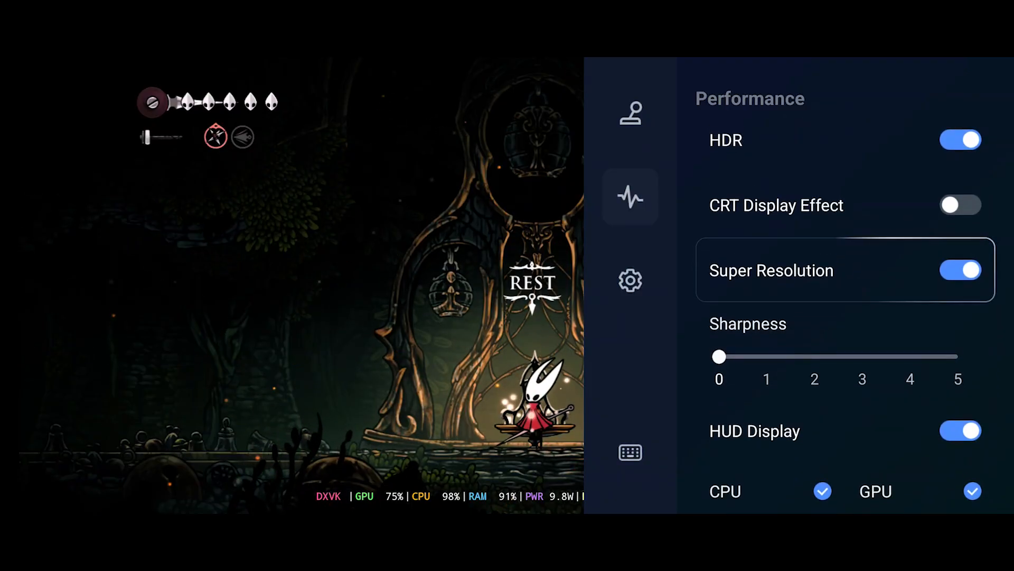
{"action": "left_click_drag", "start_coordinate": [719, 357], "coordinate": [958, 336]}
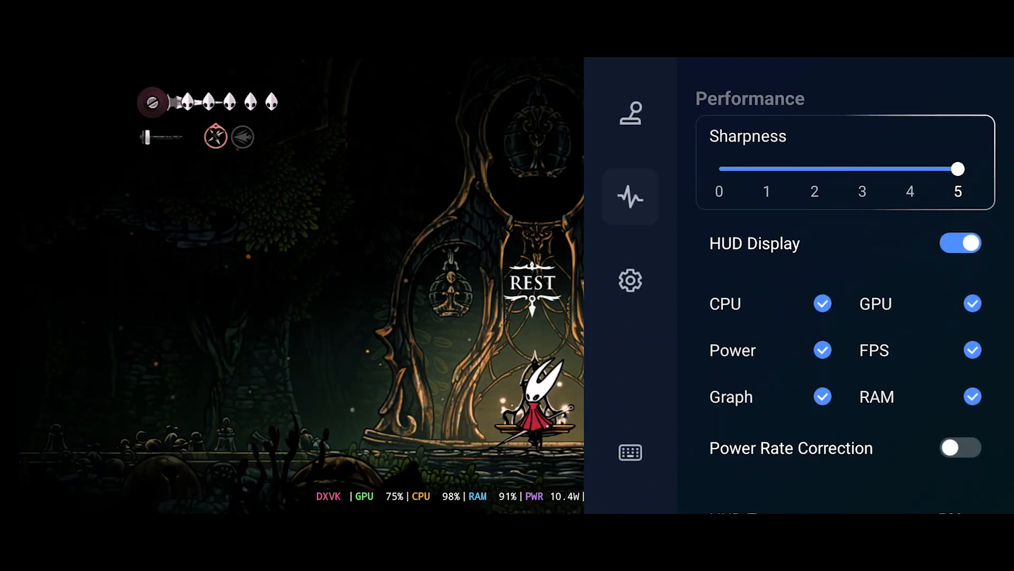
{"action": "scroll", "scroll_direction": "down", "scroll_amount": 3}
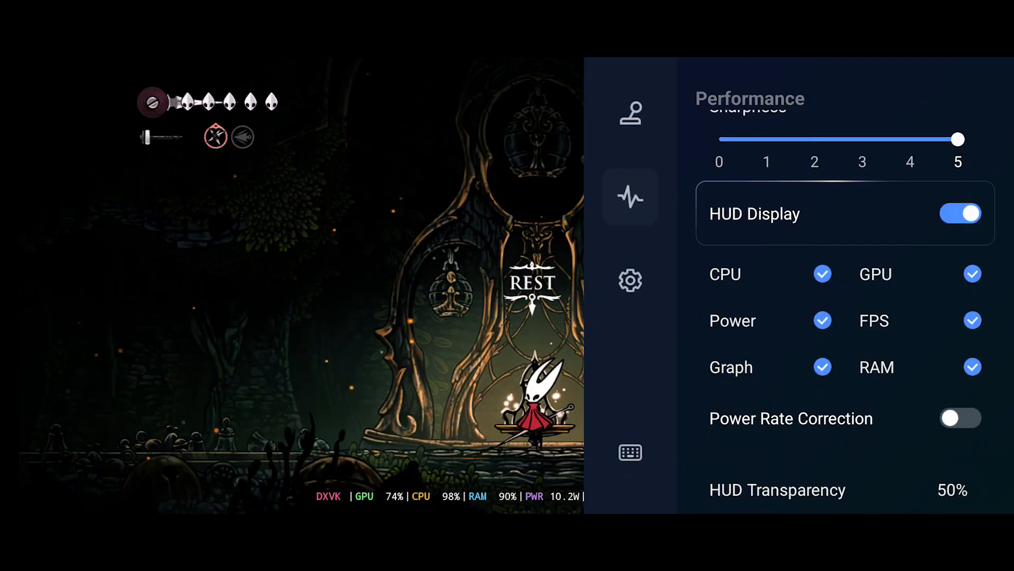
{"action": "left_click", "coordinate": [630, 280]}
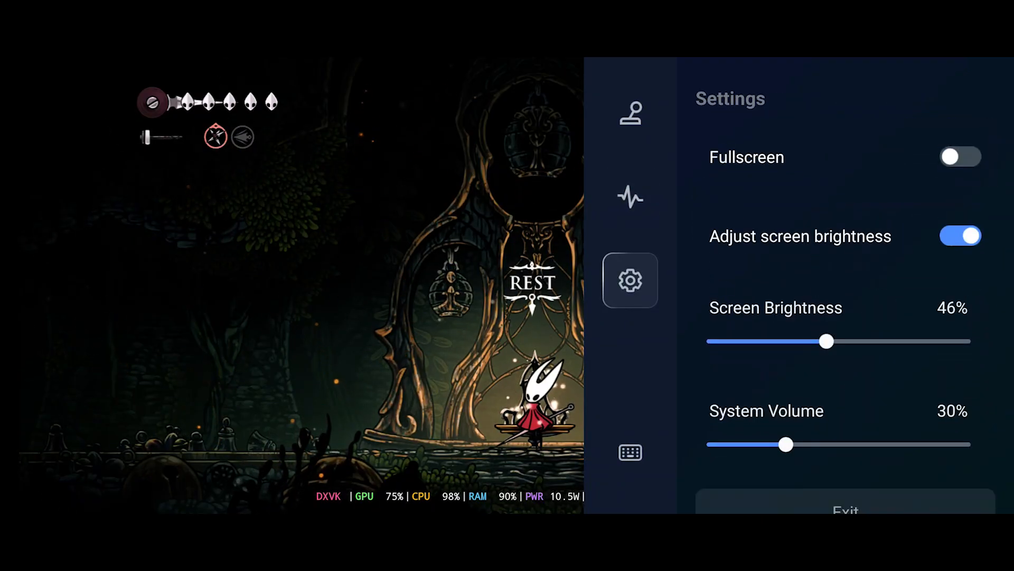
Switch Fullscreen on and close the overlay so Silksong's title menu fills the display
{"action": "left_click", "coordinate": [960, 156]}
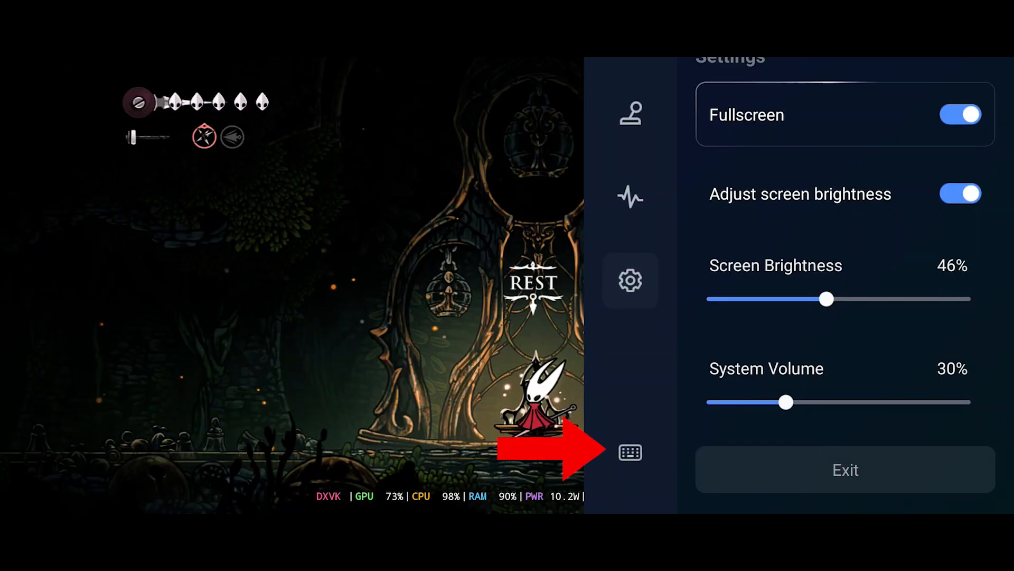
{"action": "left_click", "coordinate": [630, 452]}
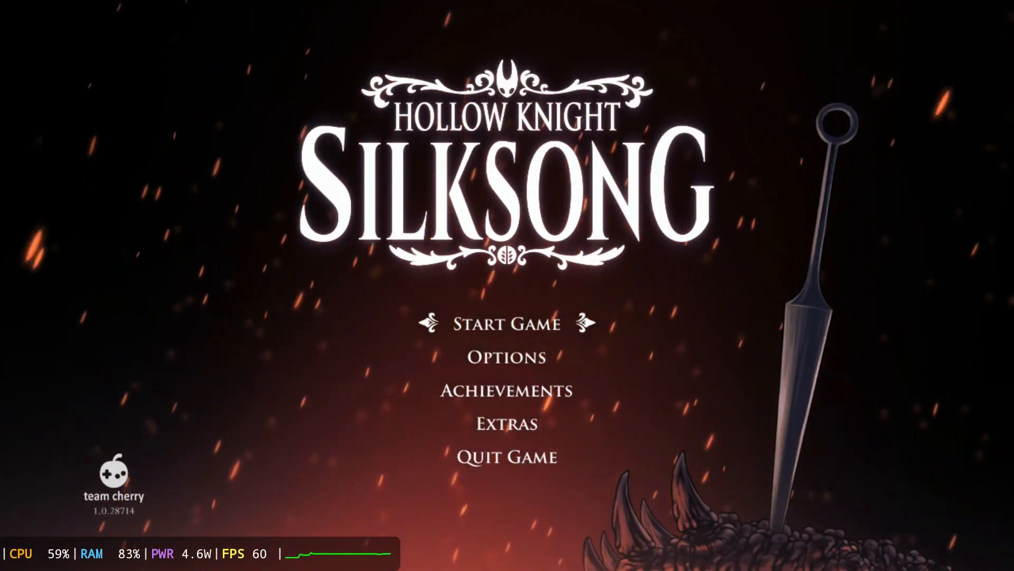
Visit the title menu's Options, quit Silksong and land on GameHub's My tab
{"action": "left_click", "coordinate": [506, 356]}
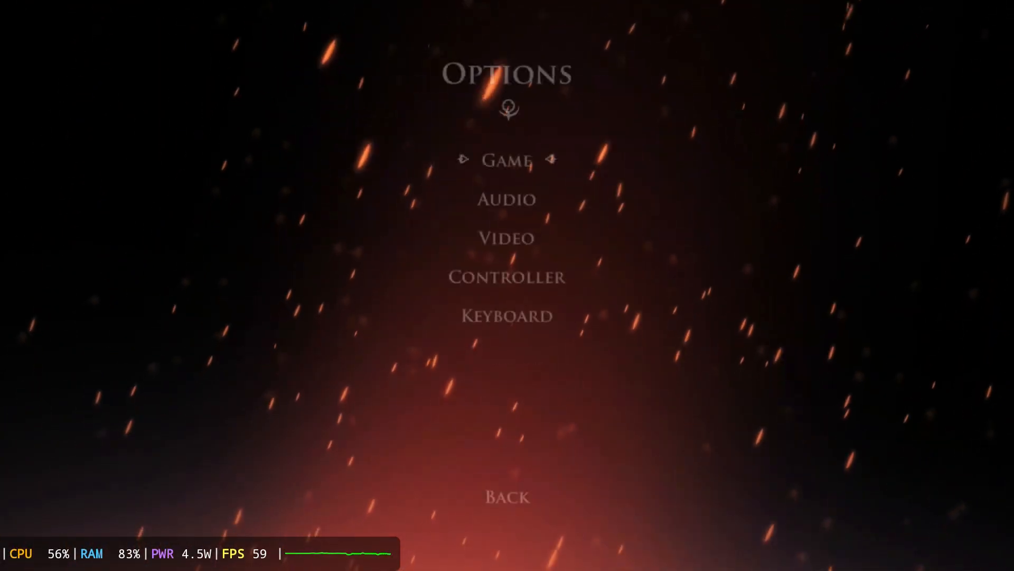
{"action": "left_click", "coordinate": [506, 238]}
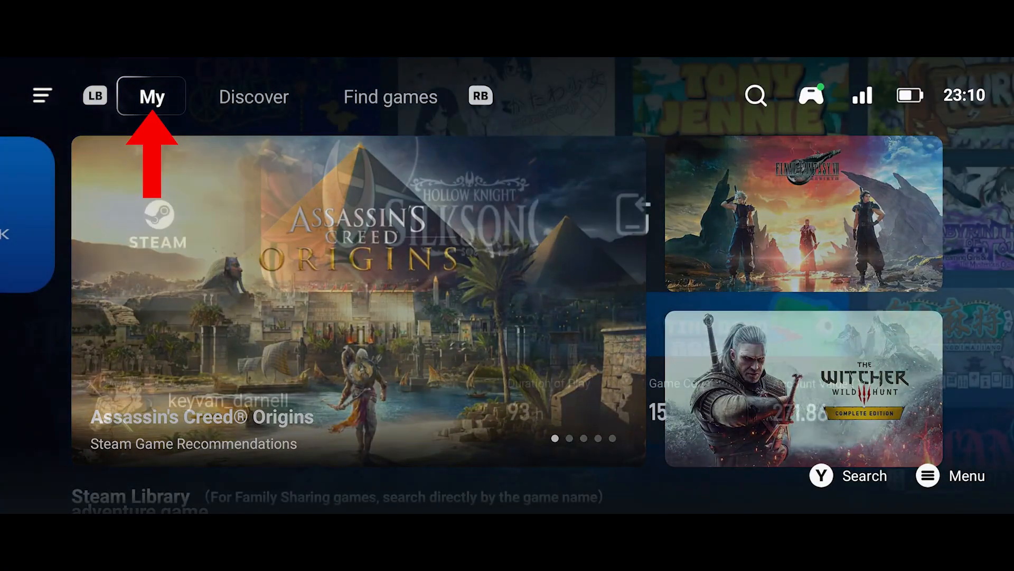
Import Blasphemous 2.exe from Windows Games/Blasphemous 2 via PC Emulator > Import PC games
{"action": "left_click", "coordinate": [151, 97]}
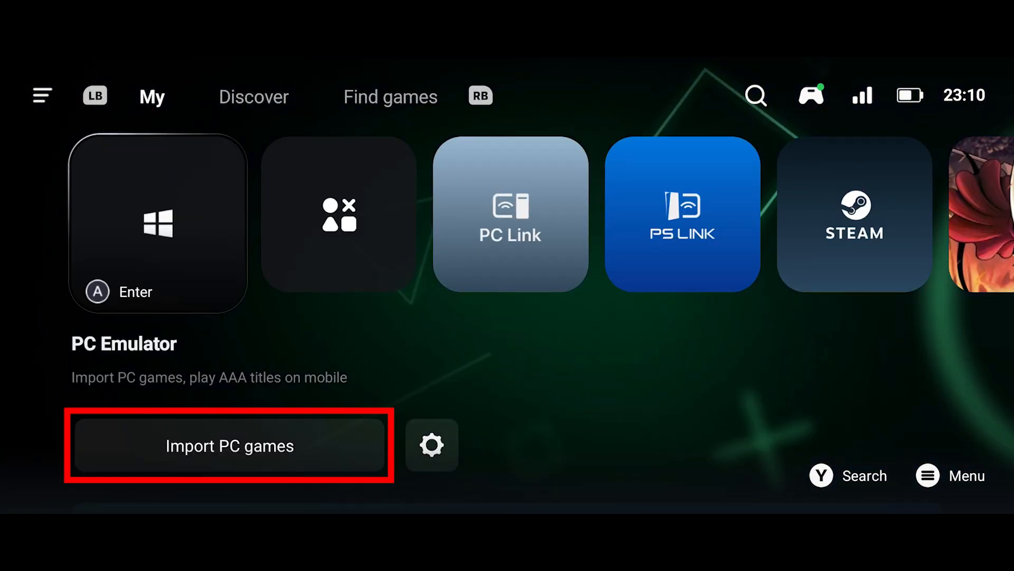
{"action": "left_click", "coordinate": [229, 444]}
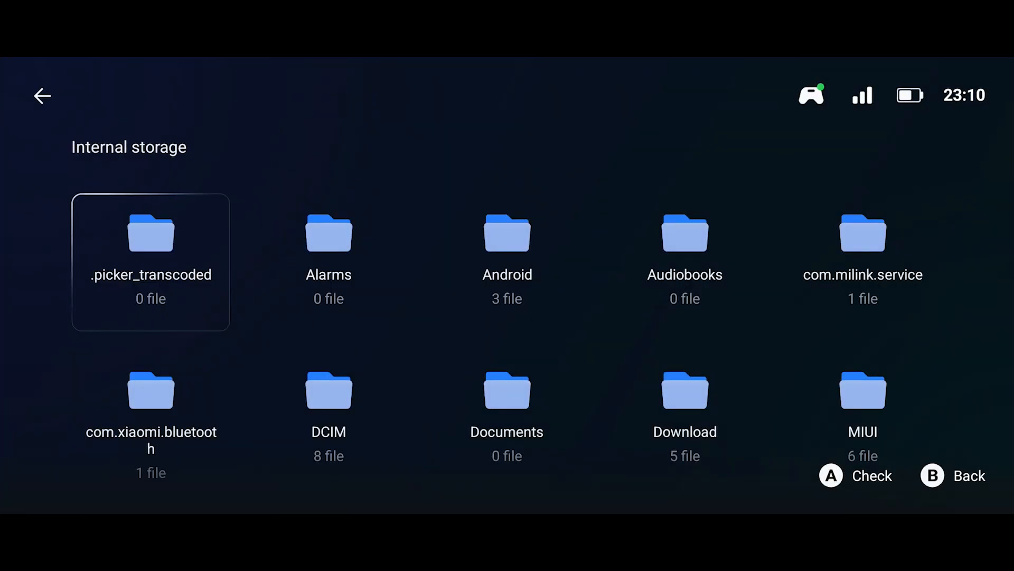
{"action": "scroll", "scroll_direction": "down", "scroll_amount": 3}
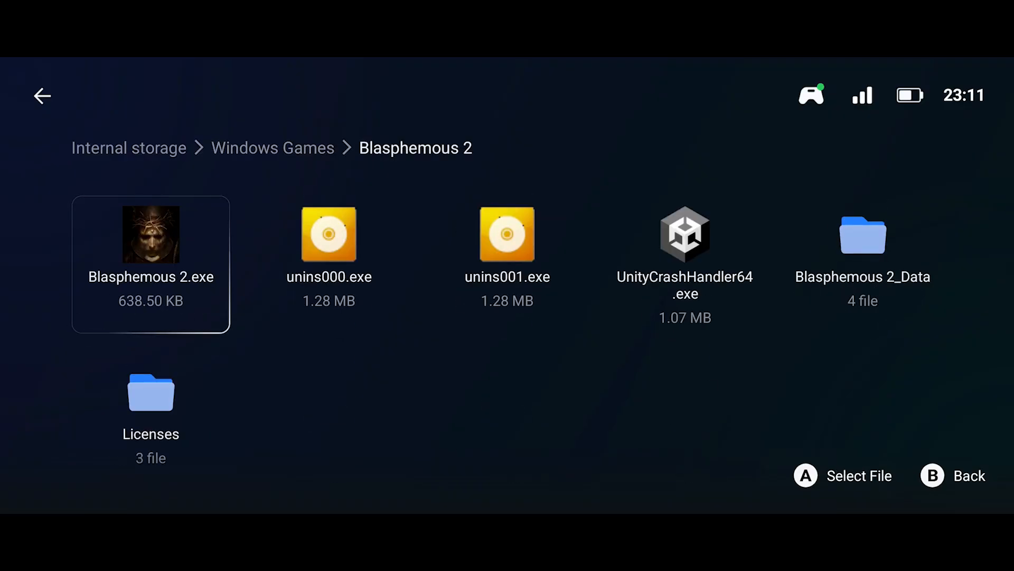
{"action": "left_click", "coordinate": [151, 234]}
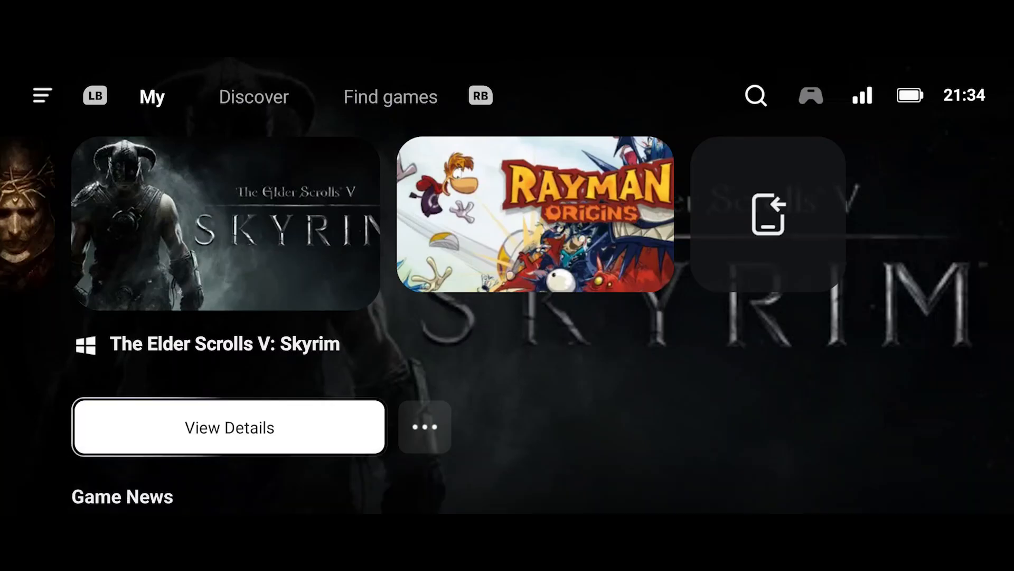
From Skyrim's details page, launch its container desktop through PC Game Settings
{"action": "left_click", "coordinate": [228, 427]}
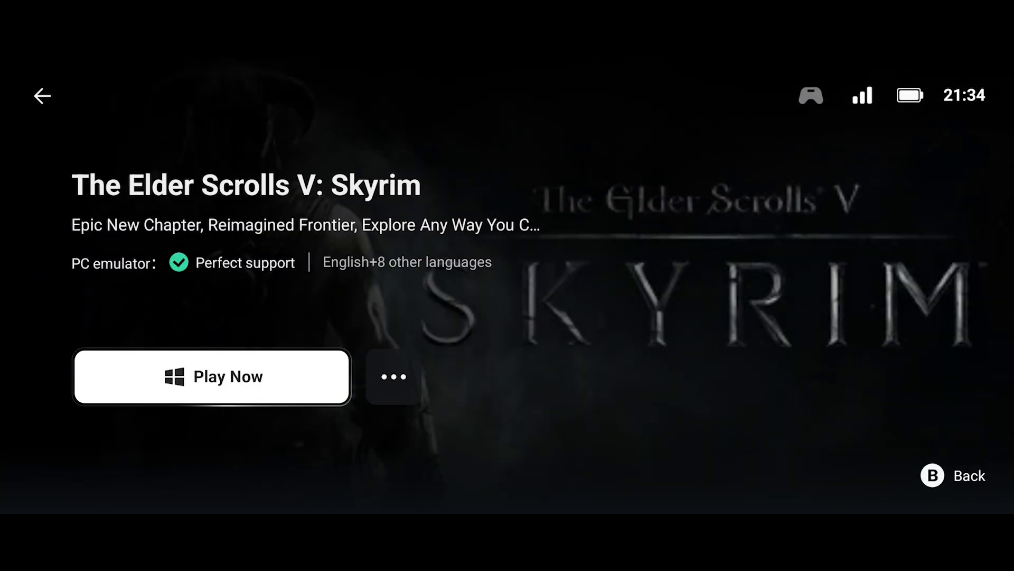
{"action": "left_click", "coordinate": [391, 377]}
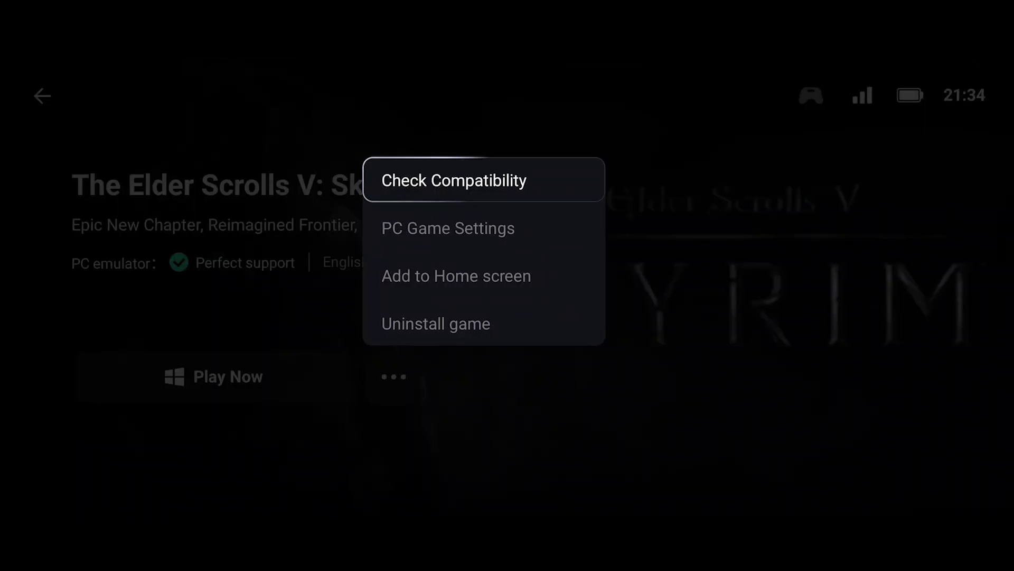
{"action": "left_click", "coordinate": [448, 228]}
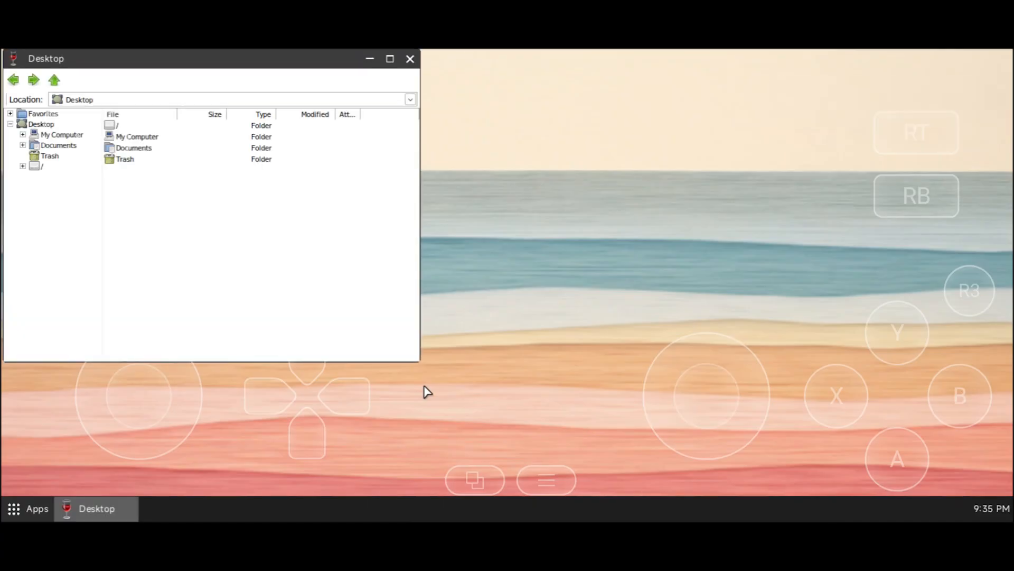
{"action": "mouse_move", "coordinate": [165, 154]}
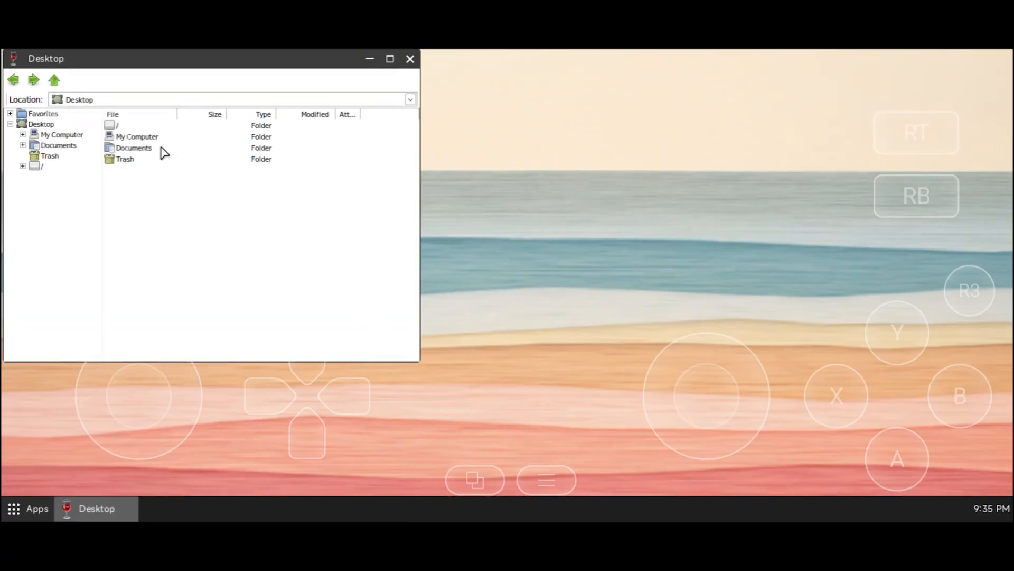
Browse My Computer to E:\Windows Games\Skyrim and run SkyrimSELauncher
{"action": "double_click", "coordinate": [137, 136]}
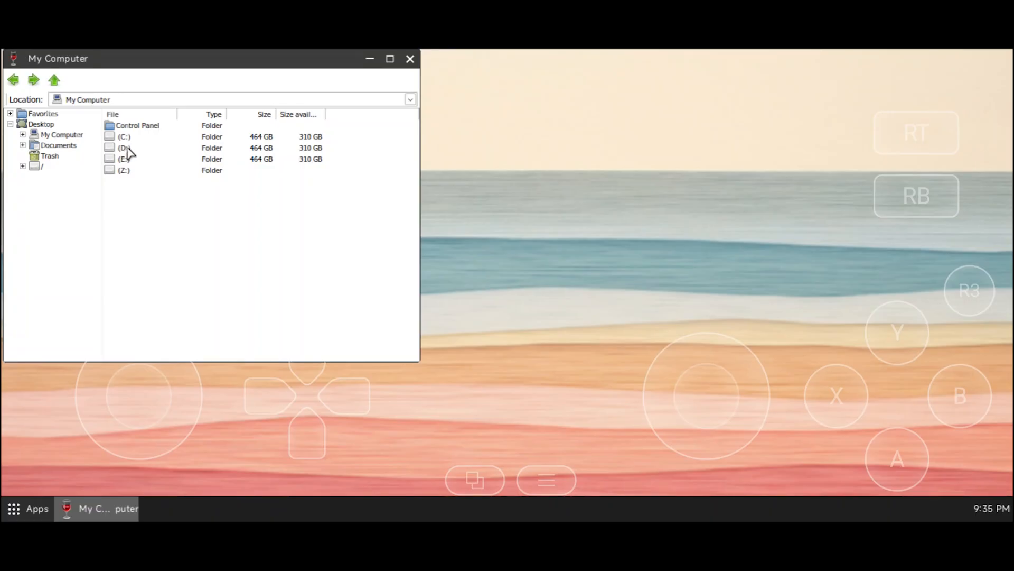
{"action": "mouse_move", "coordinate": [125, 165]}
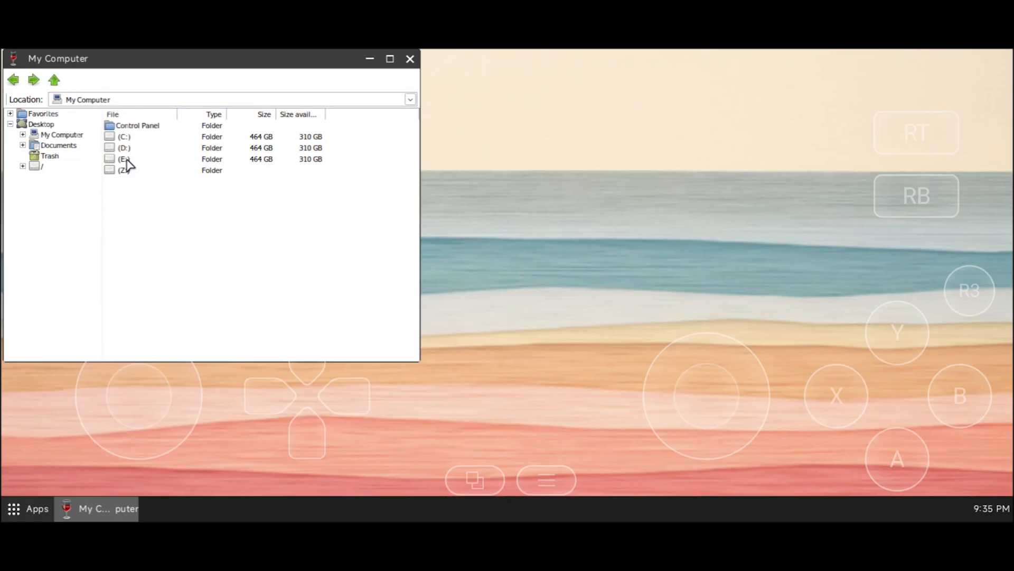
{"action": "left_click", "coordinate": [122, 159]}
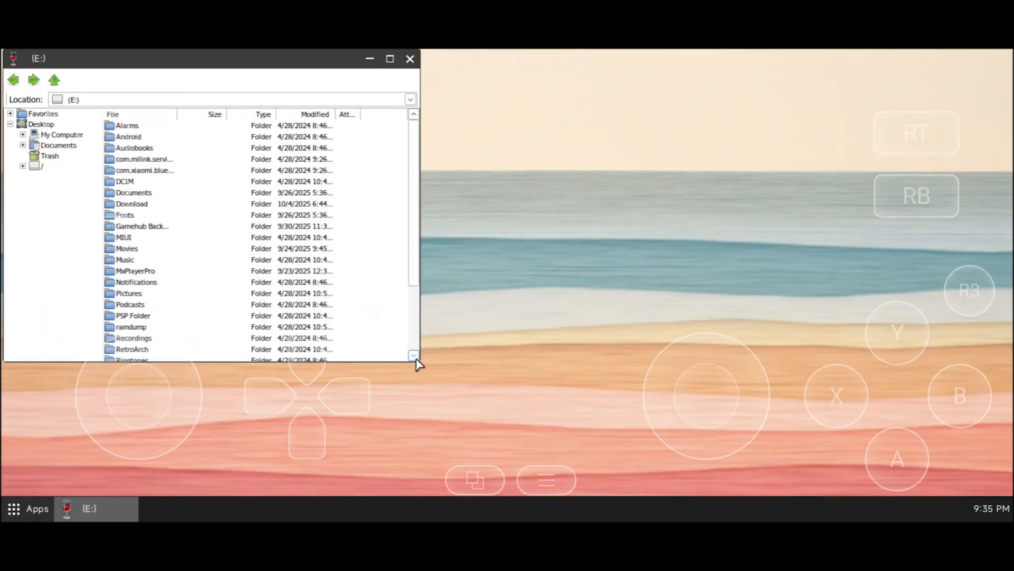
{"action": "scroll", "scroll_direction": "down", "scroll_amount": 3}
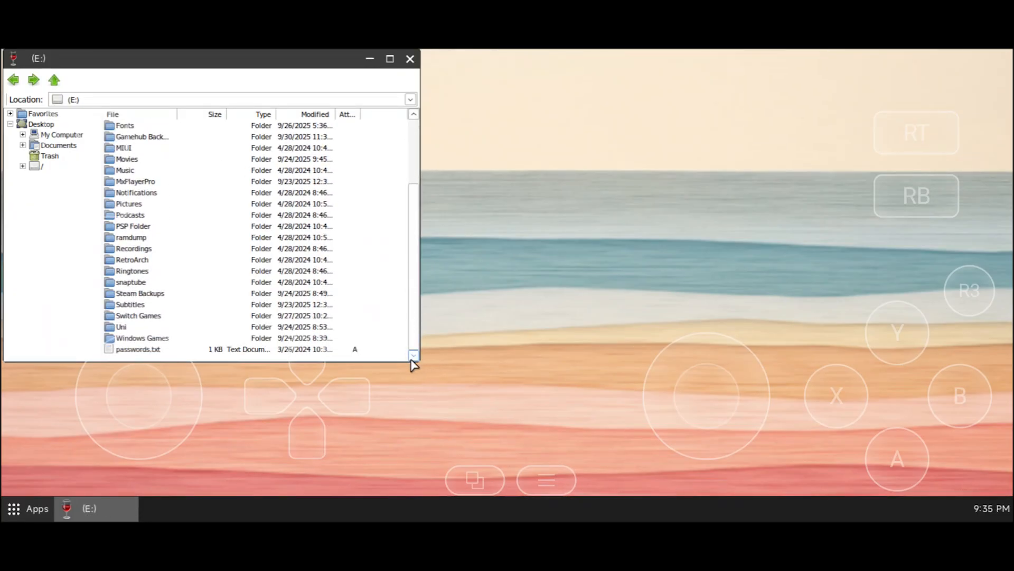
{"action": "double_click", "coordinate": [142, 338]}
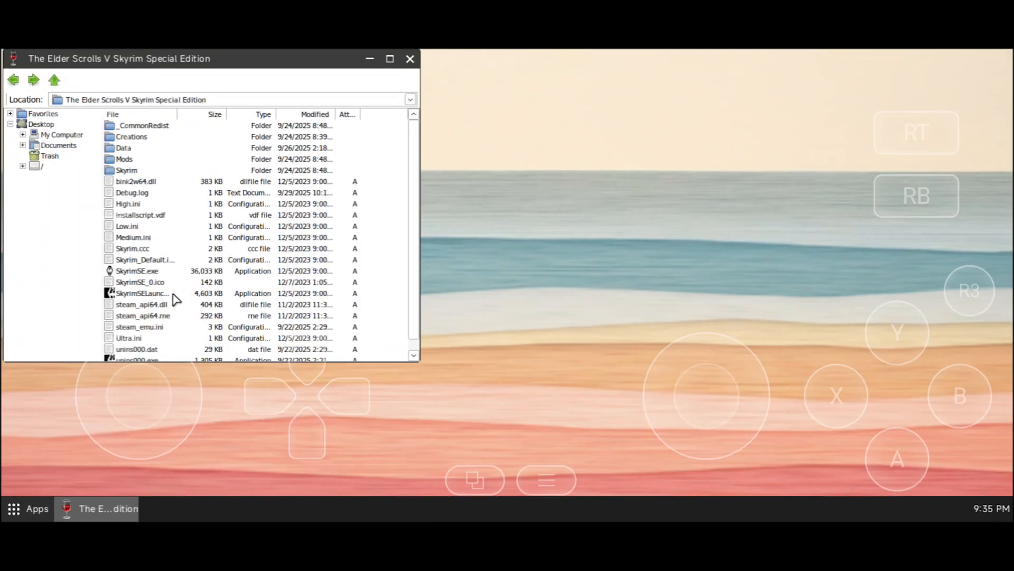
{"action": "double_click", "coordinate": [141, 293]}
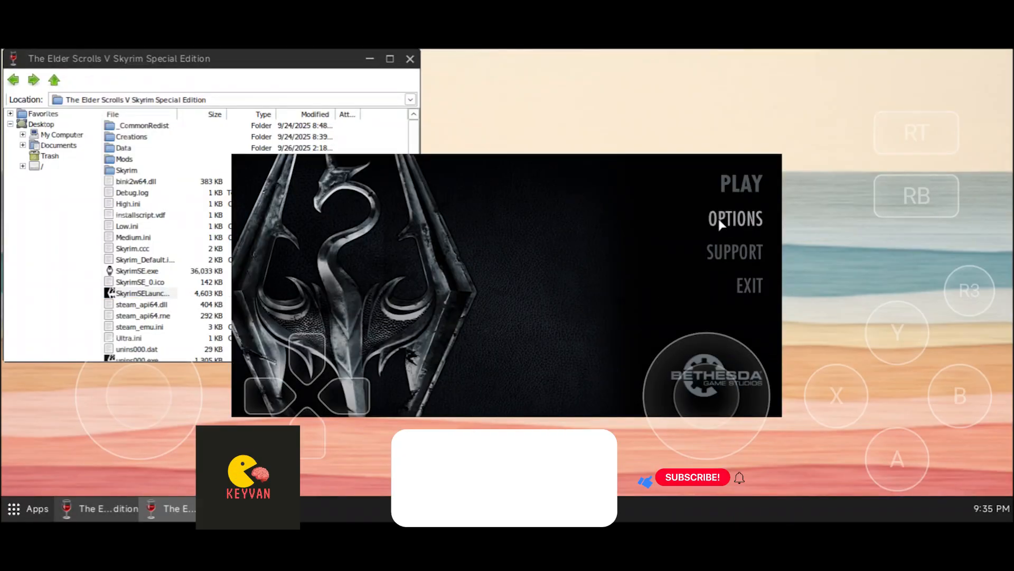
In the launcher's Options, apply the Low preset, disable Windowed Mode and confirm with OK
{"action": "left_click", "coordinate": [734, 218]}
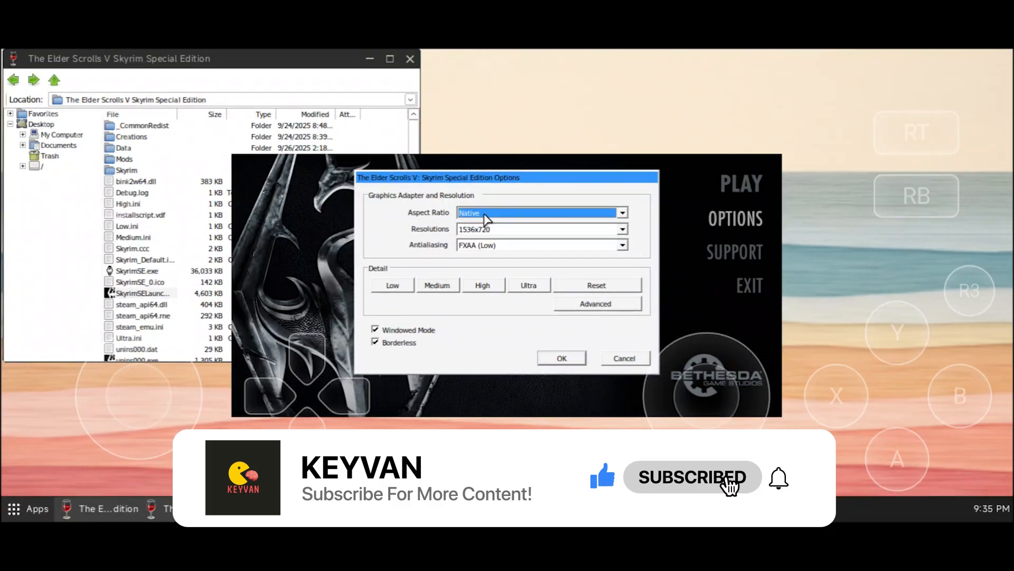
{"action": "left_click", "coordinate": [391, 284]}
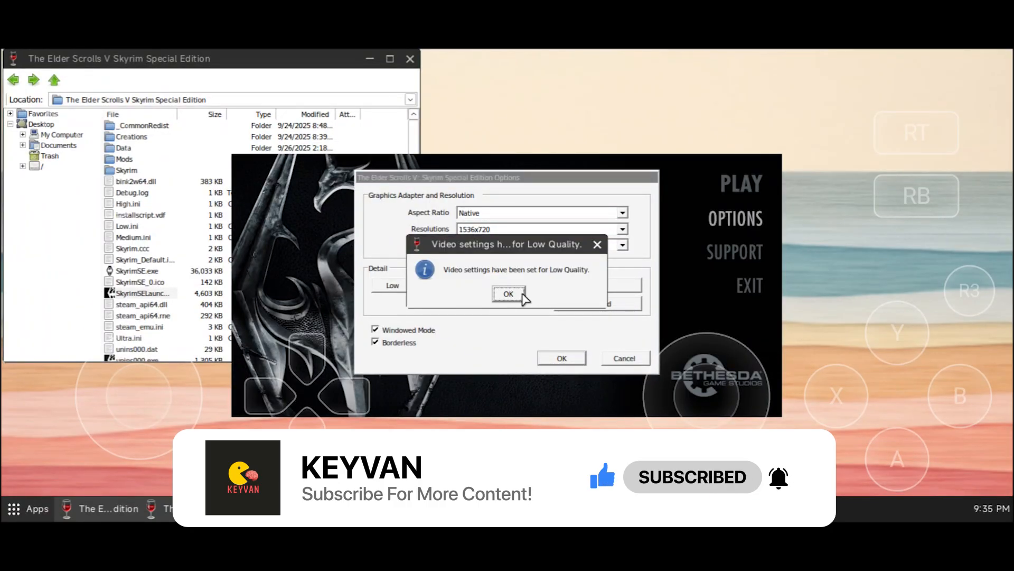
{"action": "left_click", "coordinate": [509, 294]}
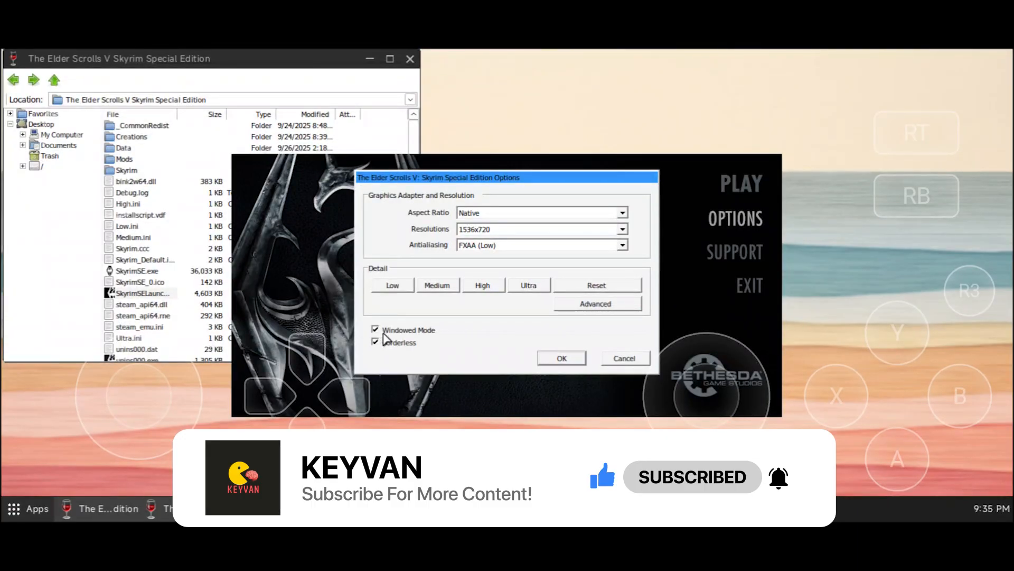
{"action": "left_click", "coordinate": [375, 330]}
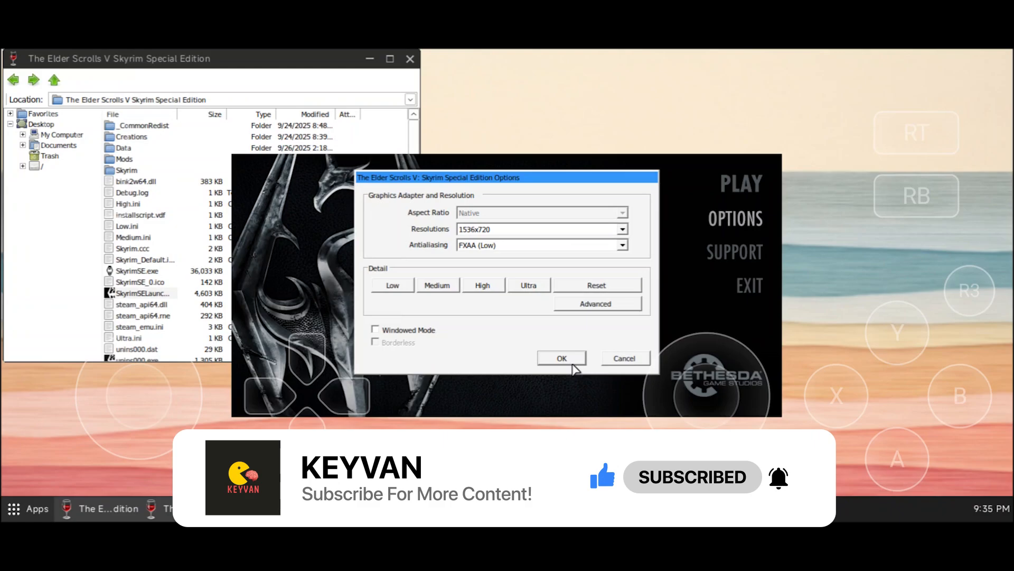
{"action": "left_click", "coordinate": [560, 358]}
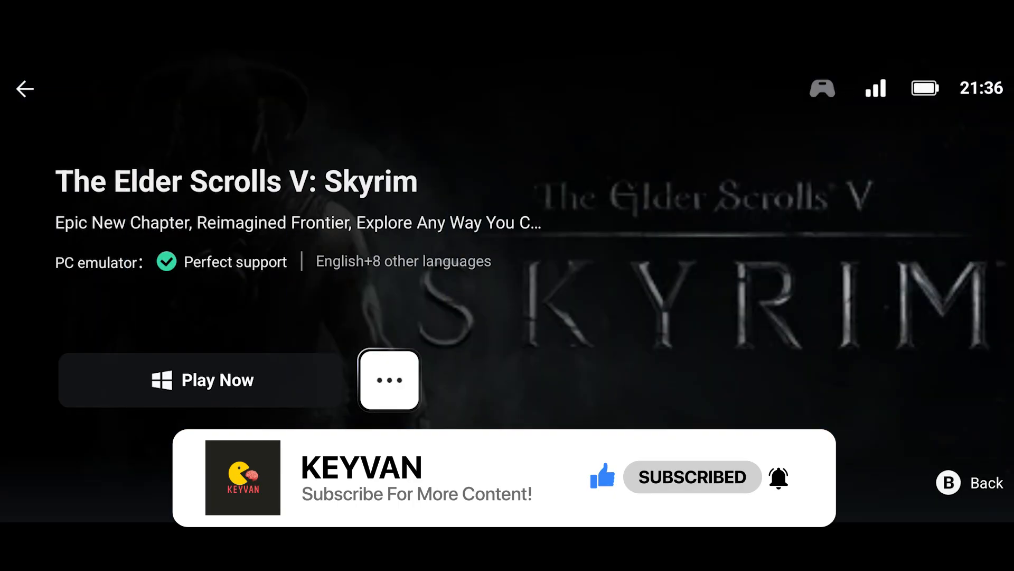
Start Skyrim with Play Now and reach in-game combat
{"action": "left_click", "coordinate": [203, 379]}
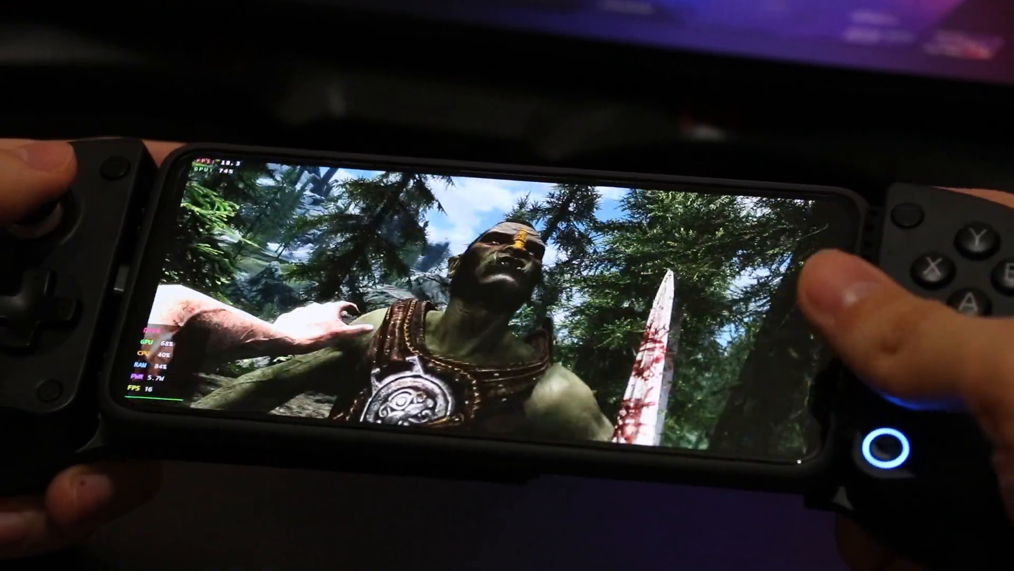